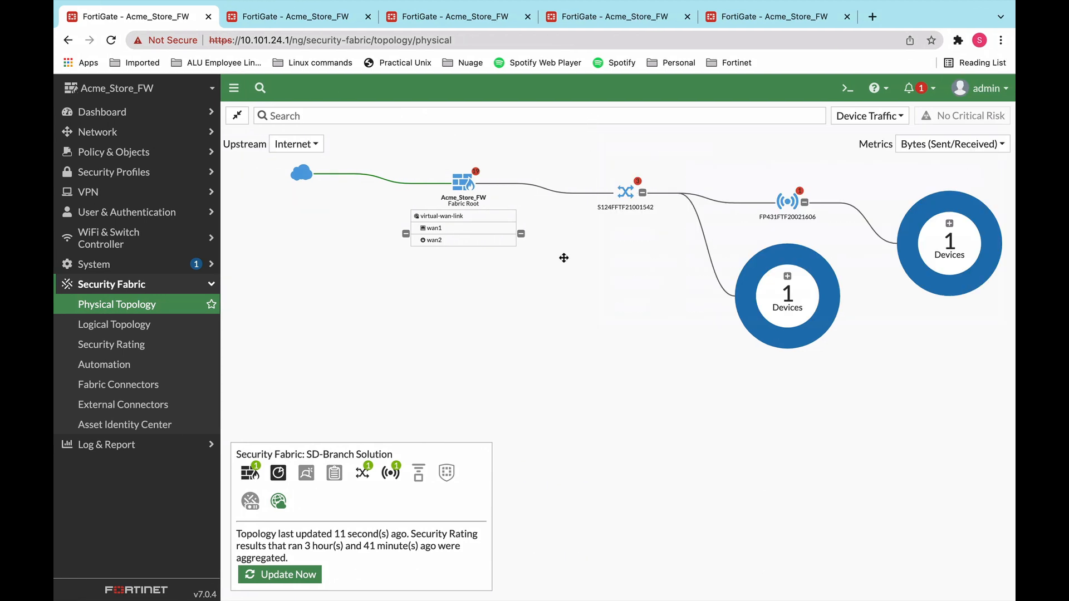
pyautogui.moveTo(512, 432)
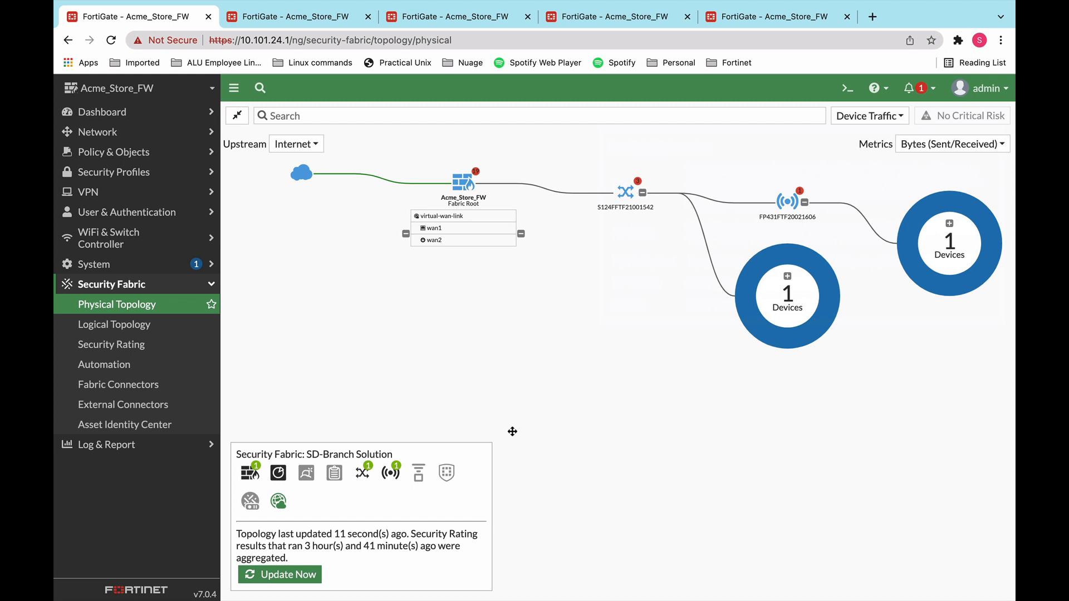
pyautogui.moveTo(595, 358)
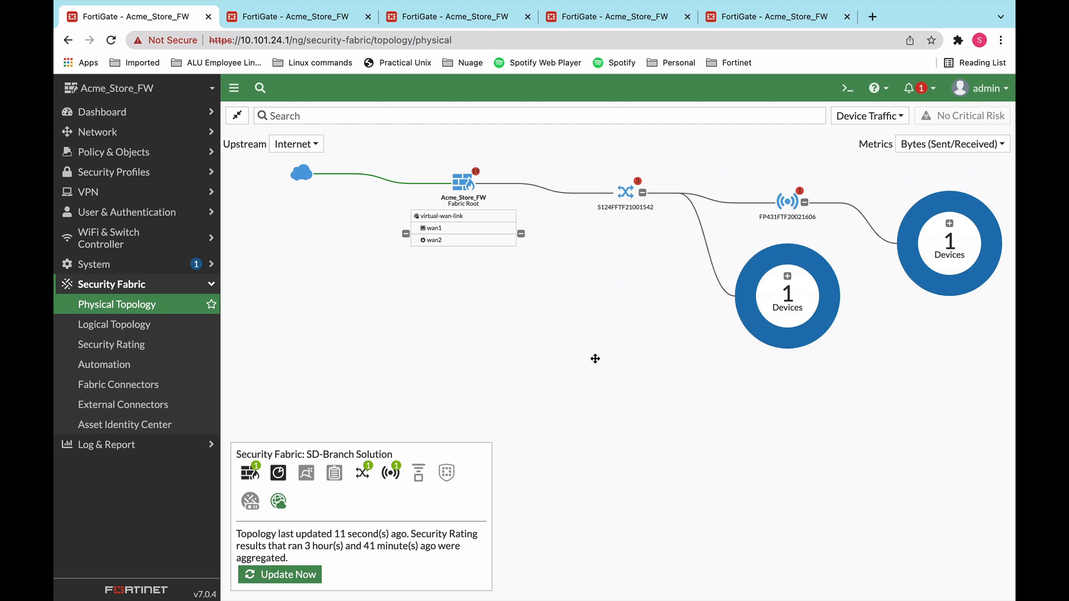
pyautogui.moveTo(609, 221)
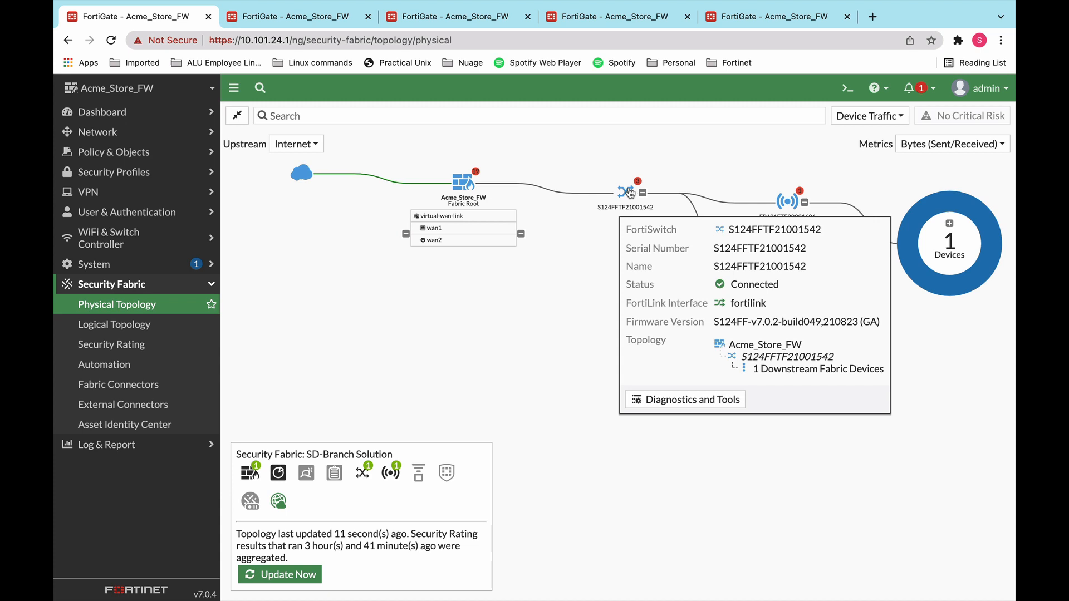
pyautogui.moveTo(639, 241)
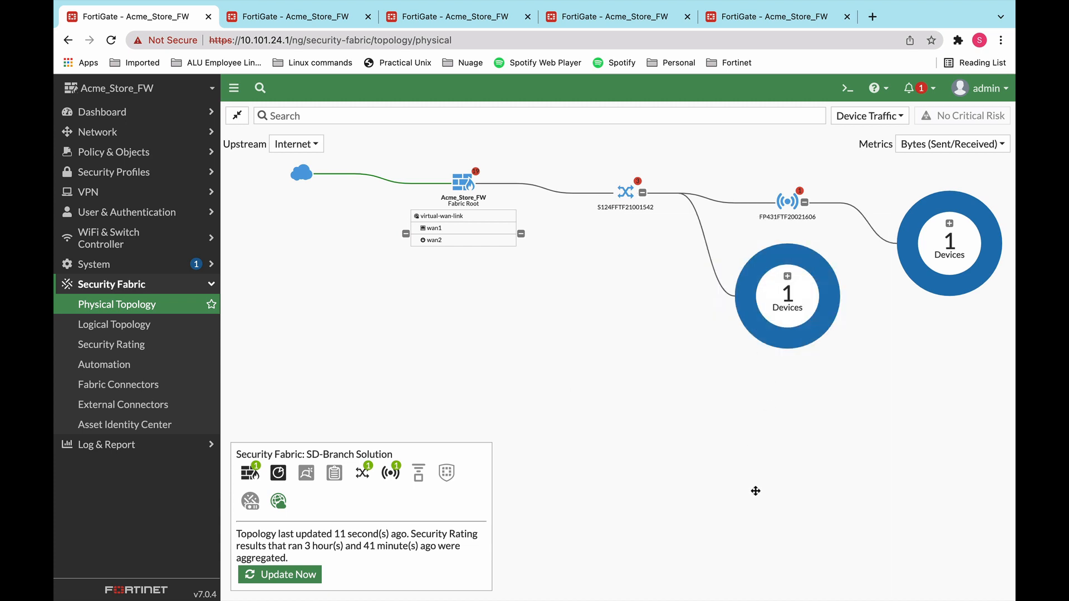
pyautogui.moveTo(787, 279)
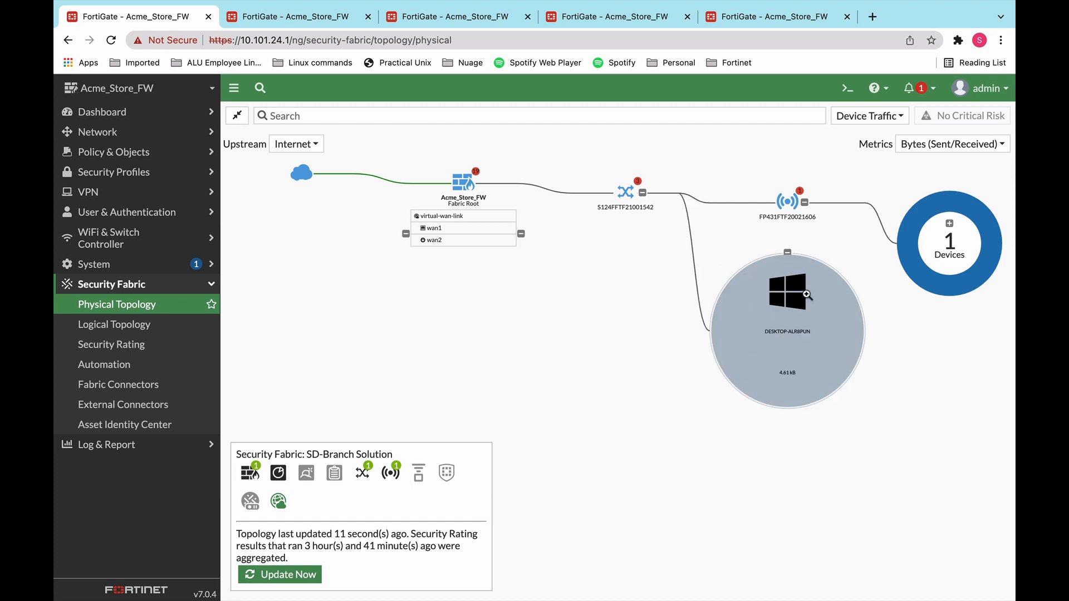
# Expand the FortiSwitch's Devices bubble to reveal DESKTOP-ALR8PUN and check what topology search covers.
pyautogui.click(787, 295)
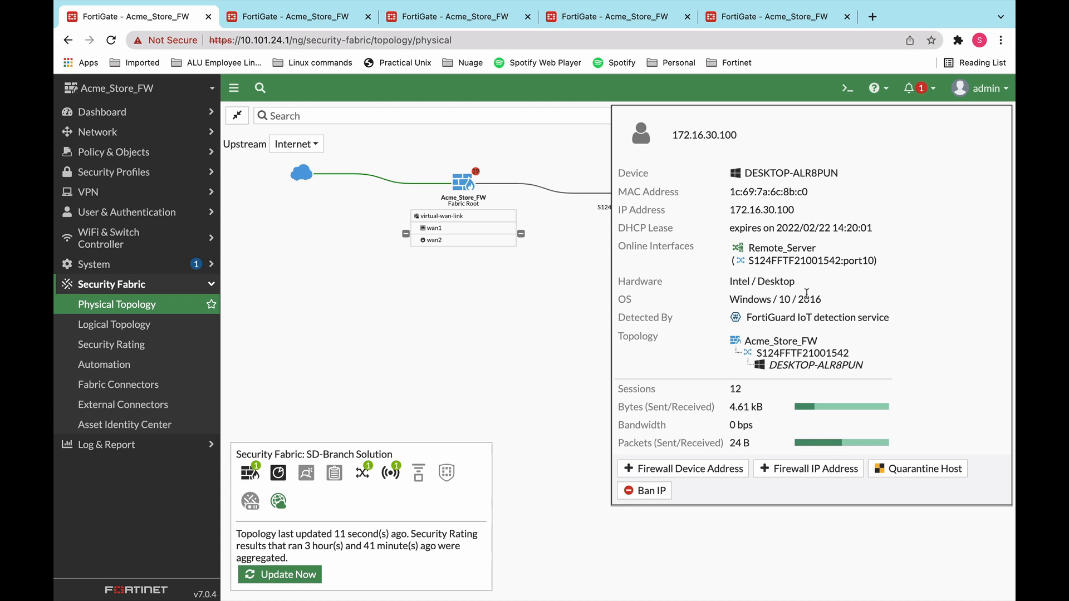
pyautogui.moveTo(790, 298)
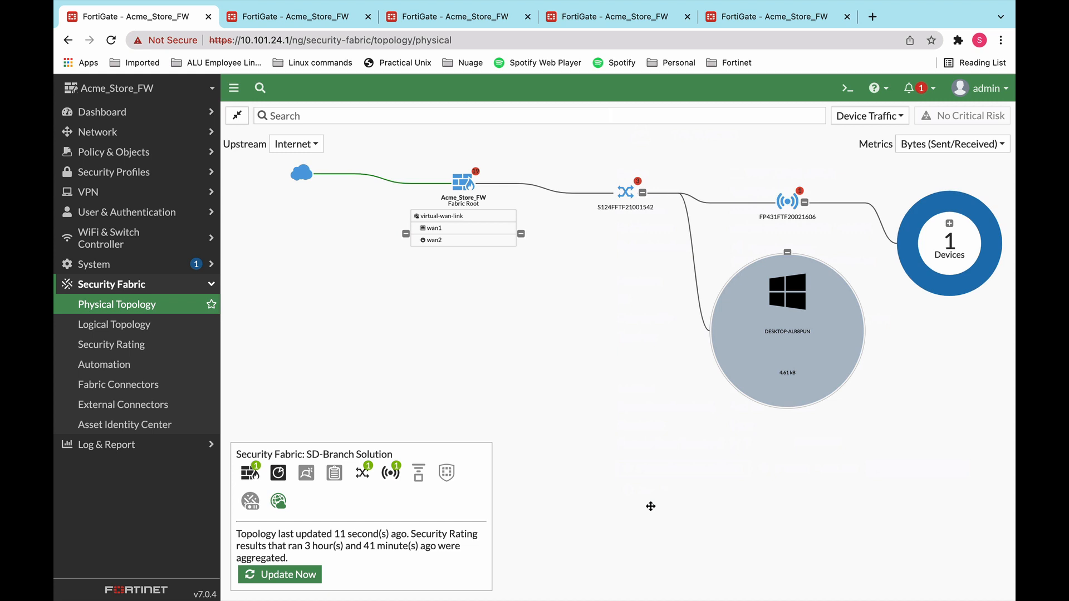
pyautogui.click(538, 115)
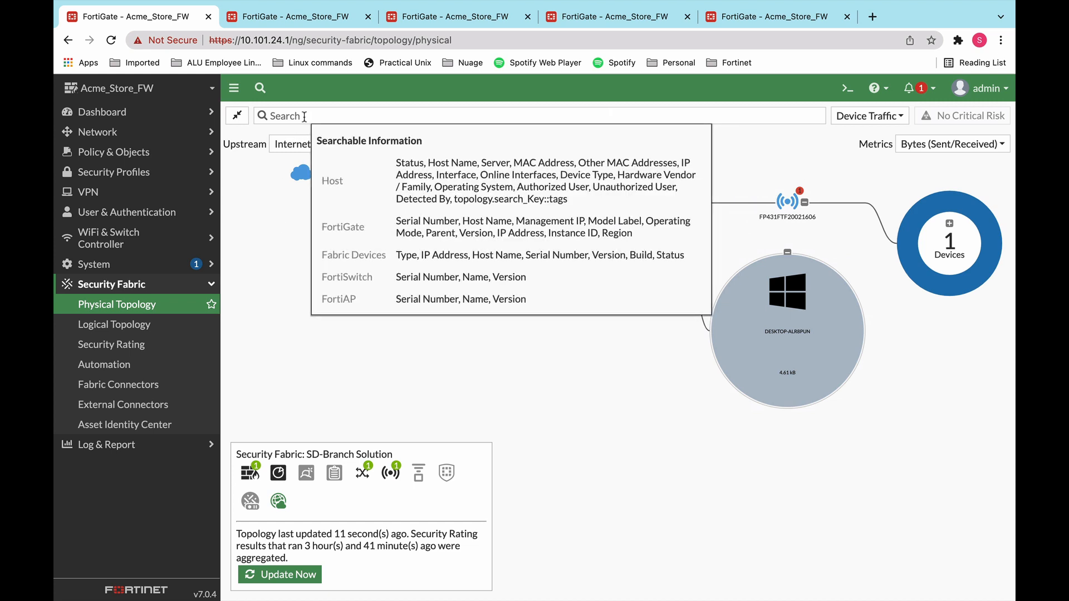
pyautogui.click(295, 16)
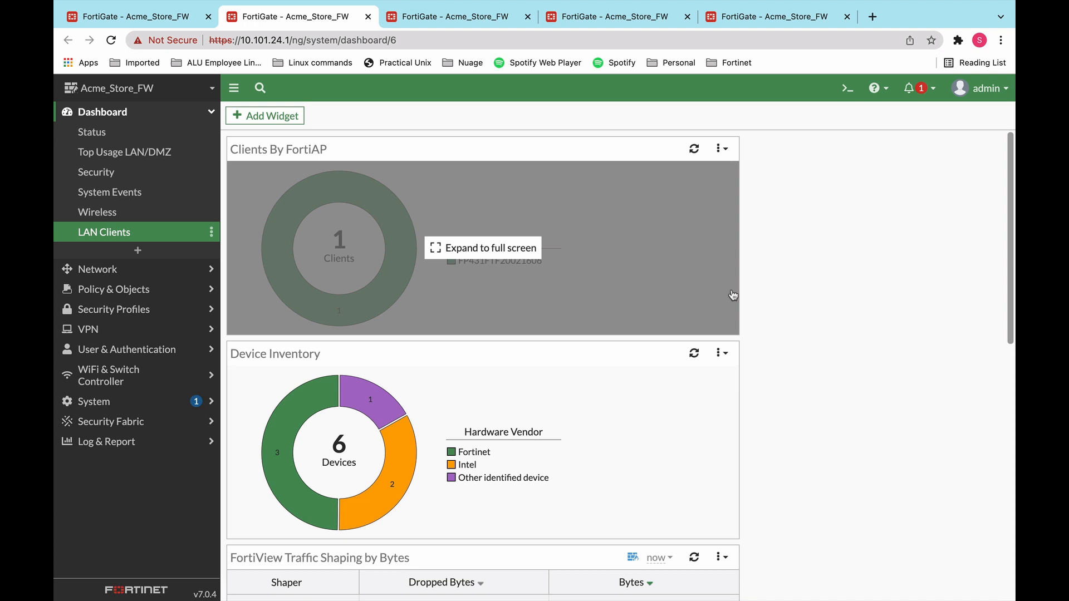
pyautogui.moveTo(836, 371)
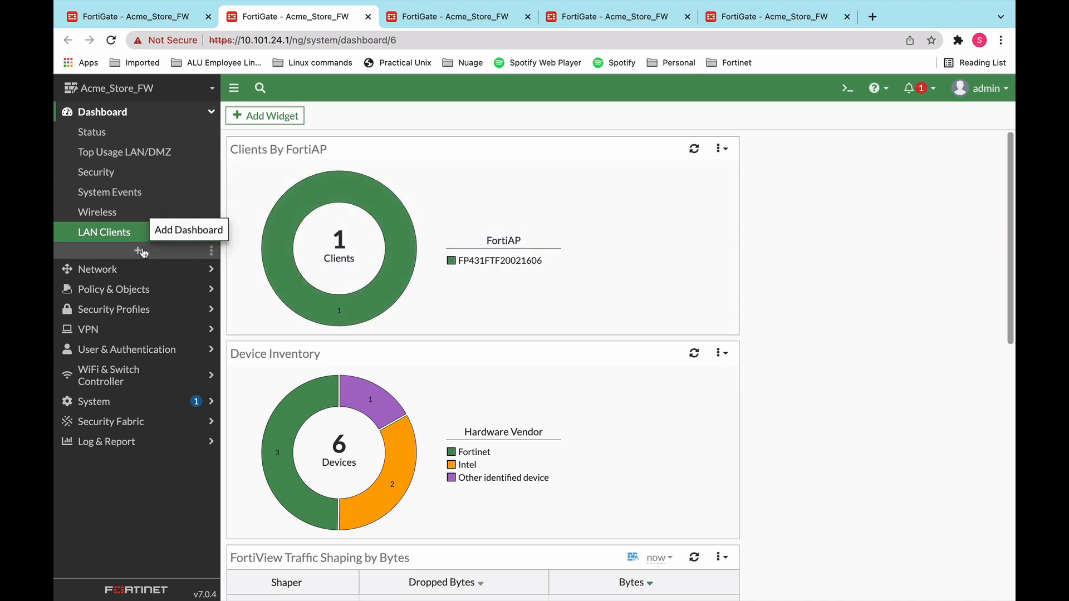
pyautogui.moveTo(810, 375)
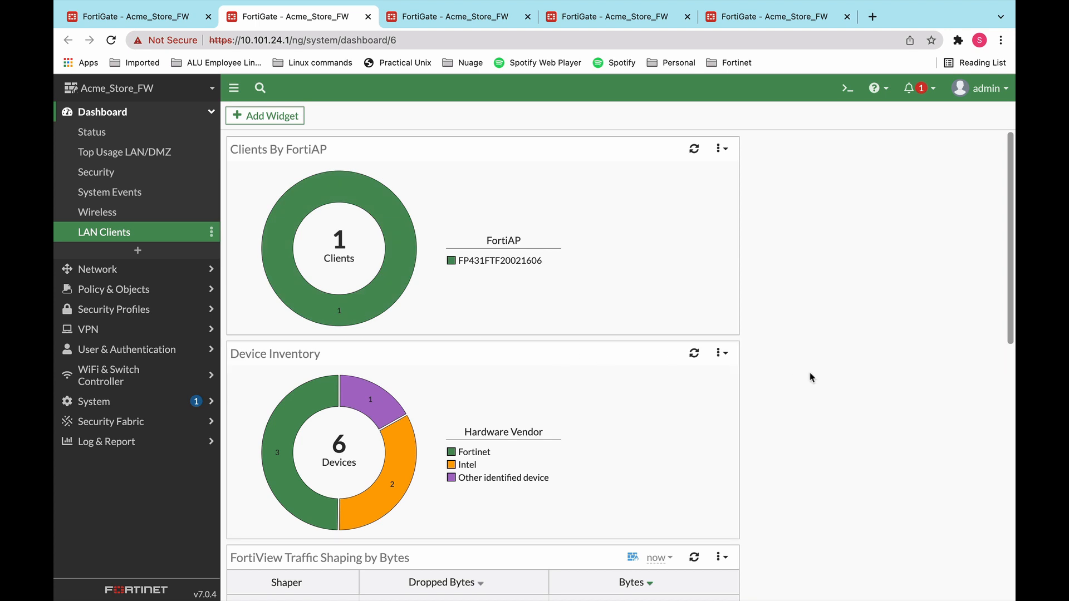
pyautogui.moveTo(798, 378)
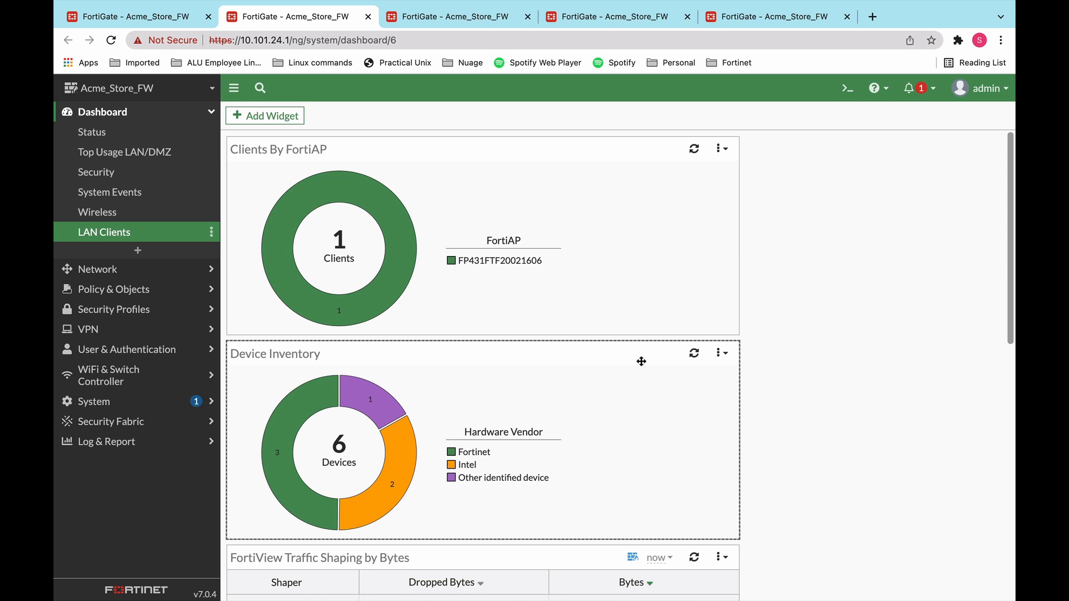
# Scroll the full-screen Device Inventory through its vendor, OS, status and interface charts.
pyautogui.scroll(-3)
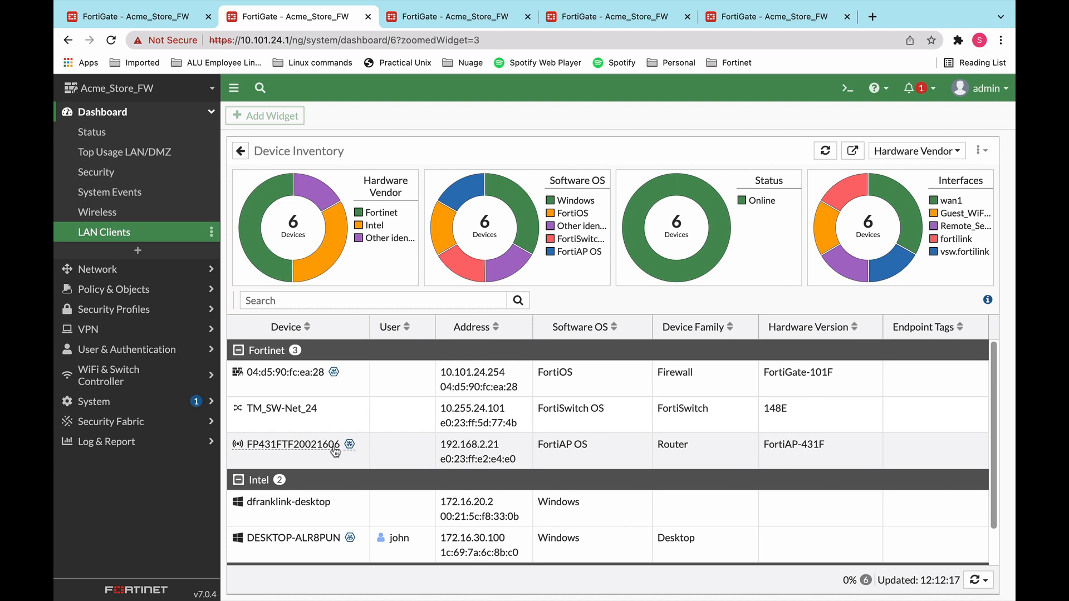
# Scroll the device list and inspect the other identified device's details.
pyautogui.scroll(-3)
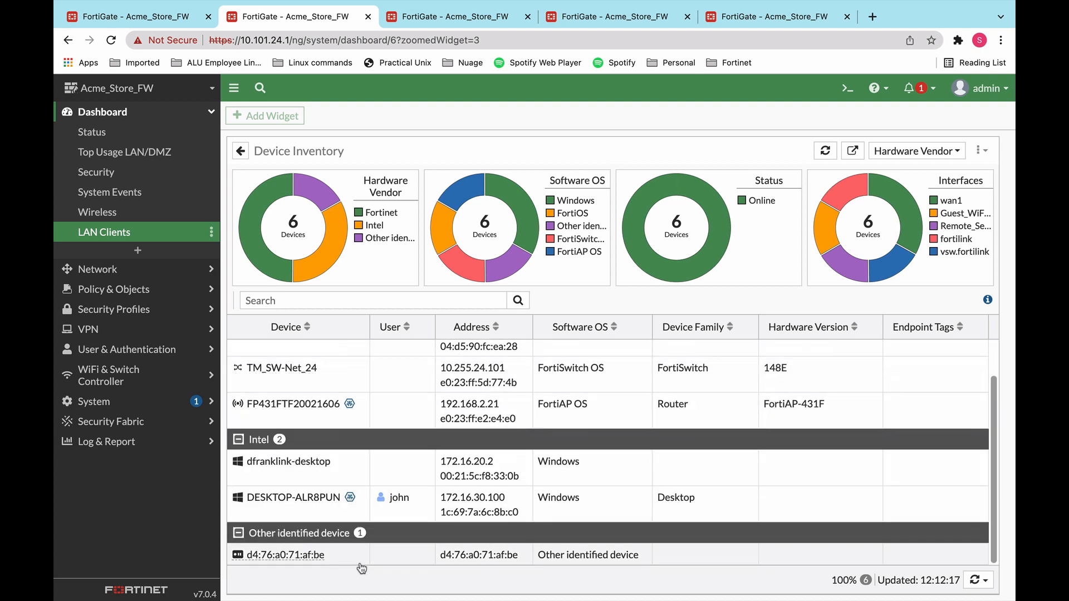
pyautogui.moveTo(317, 566)
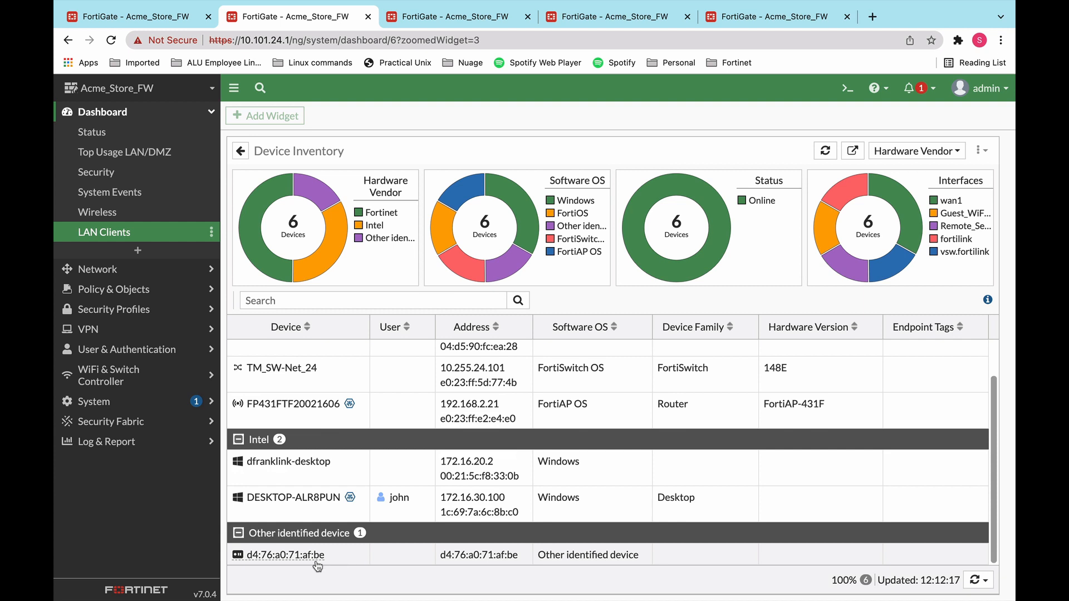
pyautogui.click(280, 555)
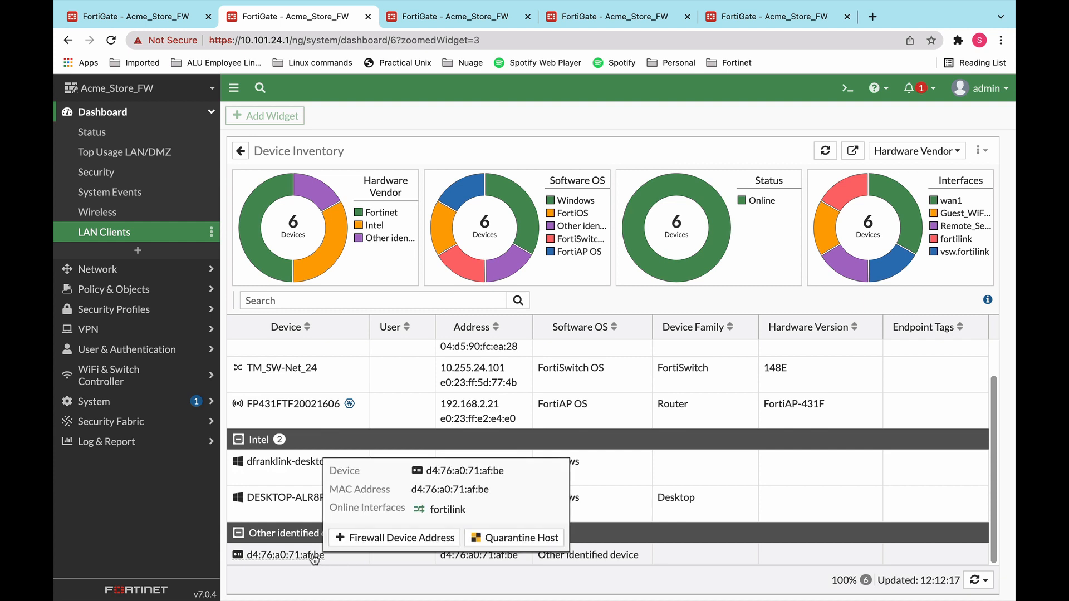
pyautogui.moveTo(523, 538)
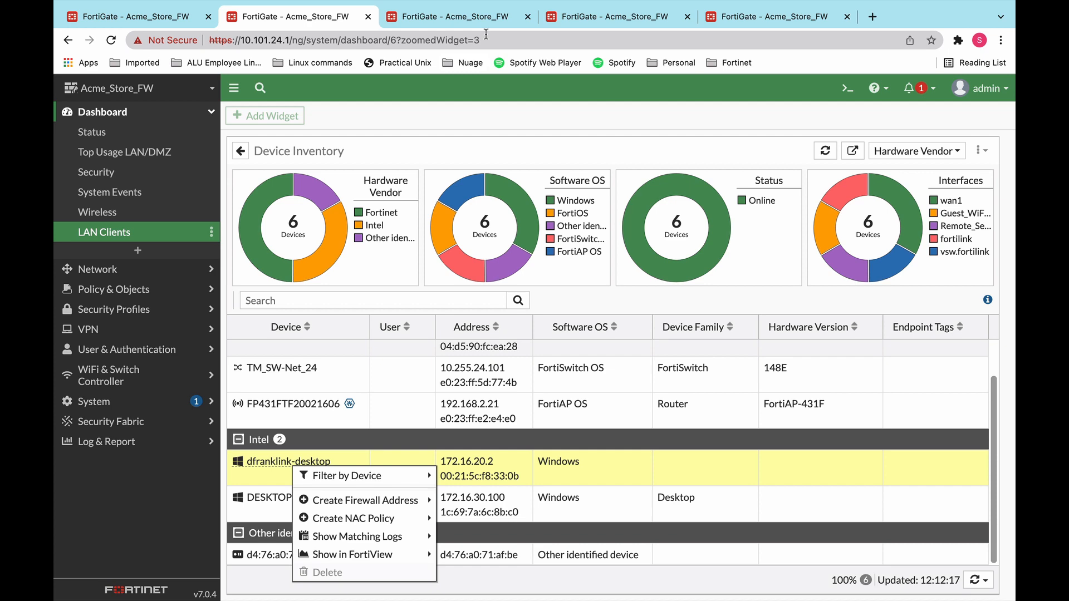
pyautogui.click(448, 16)
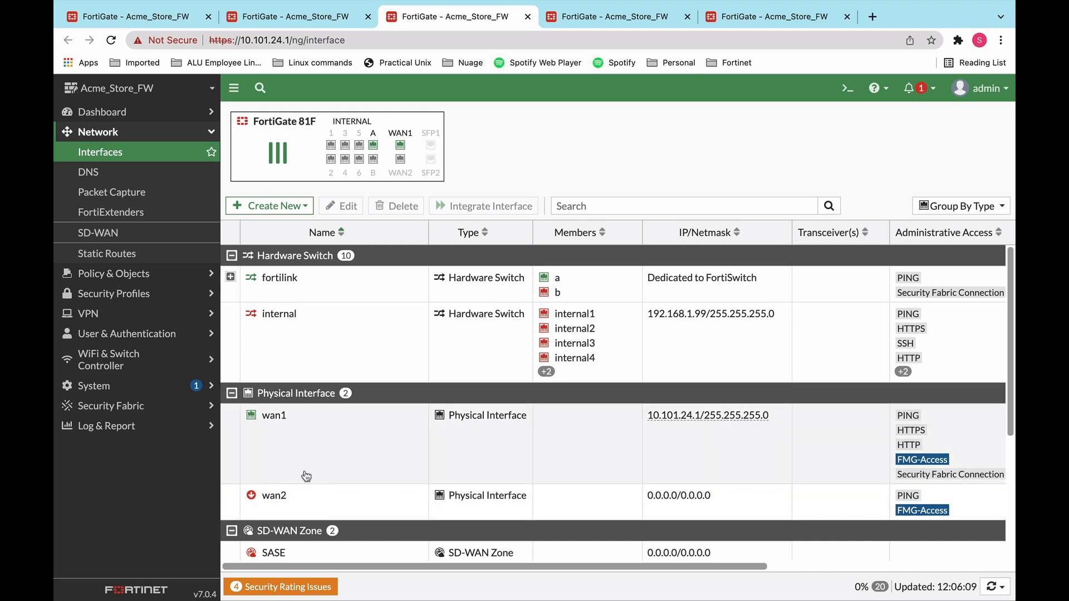
# Review the interfaces list from hardware switches through WiFi SSIDs, then go to SD-WAN.
pyautogui.scroll(-3)
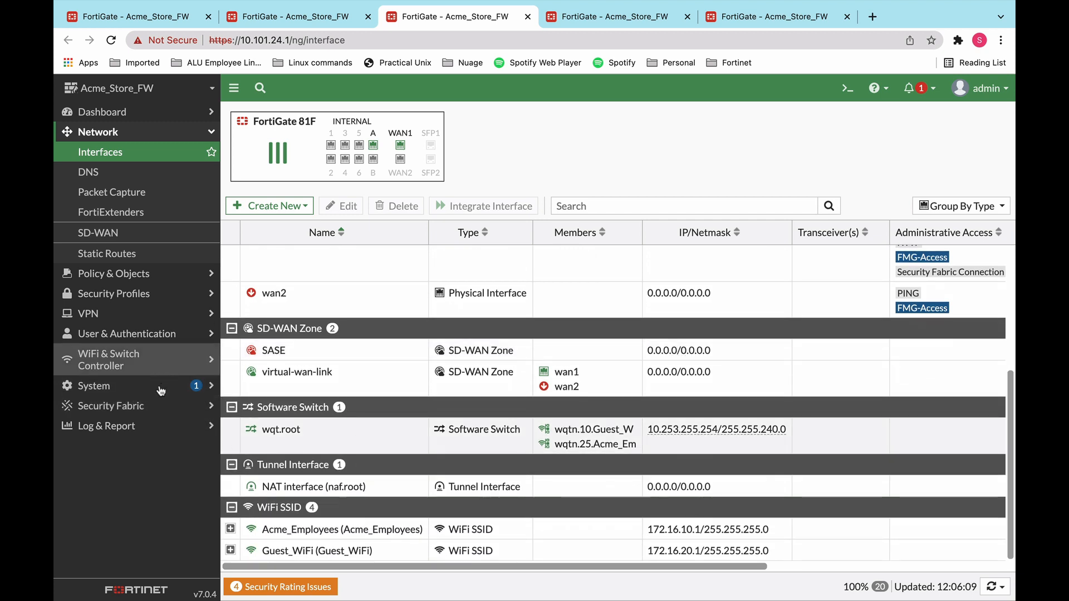
pyautogui.moveTo(316, 550)
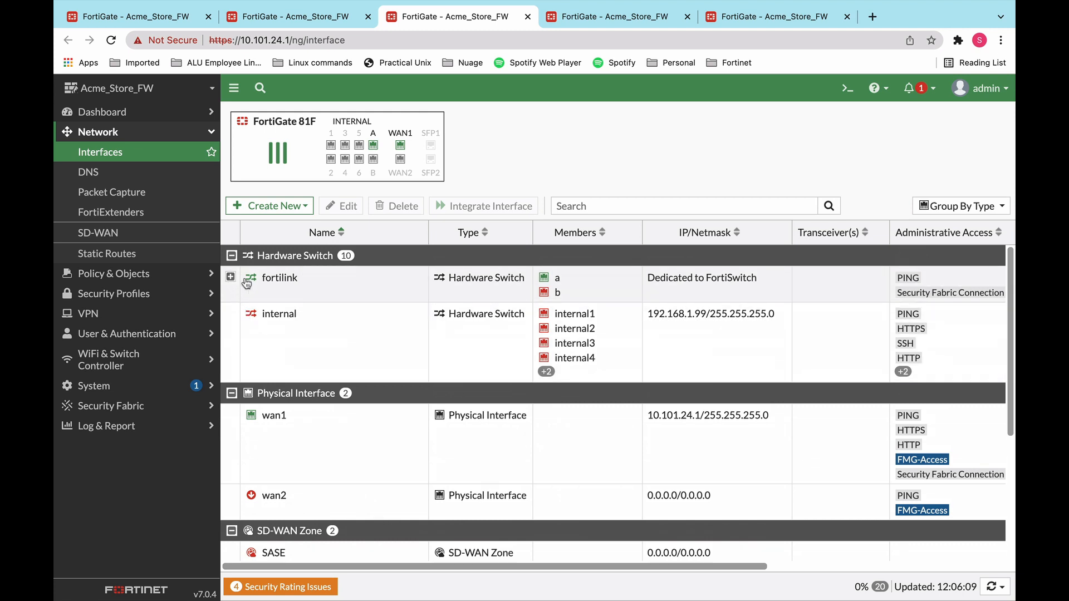
pyautogui.moveTo(416, 275)
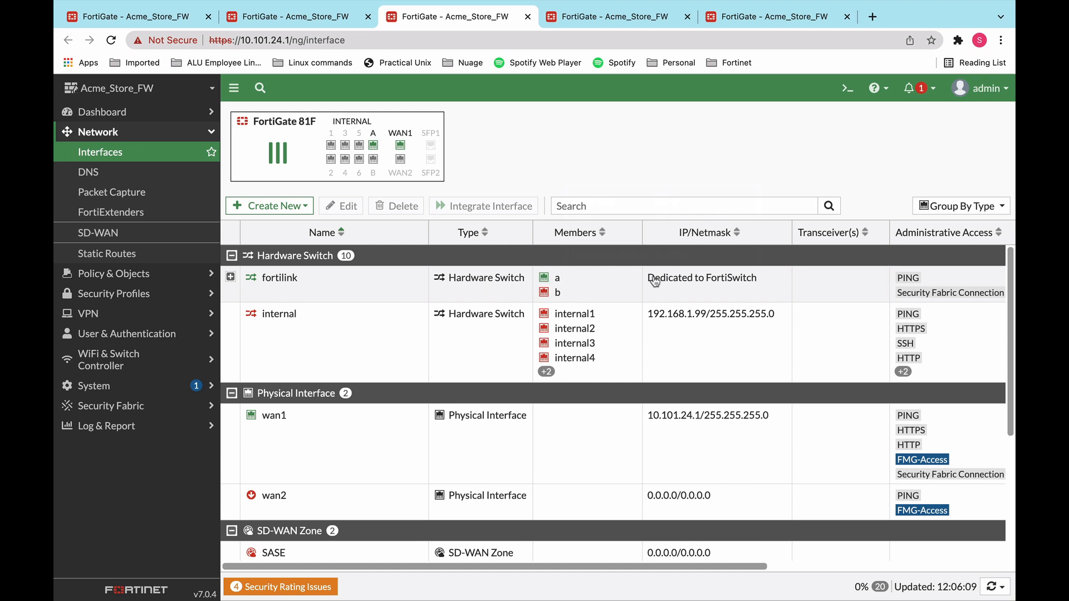
pyautogui.moveTo(95, 233)
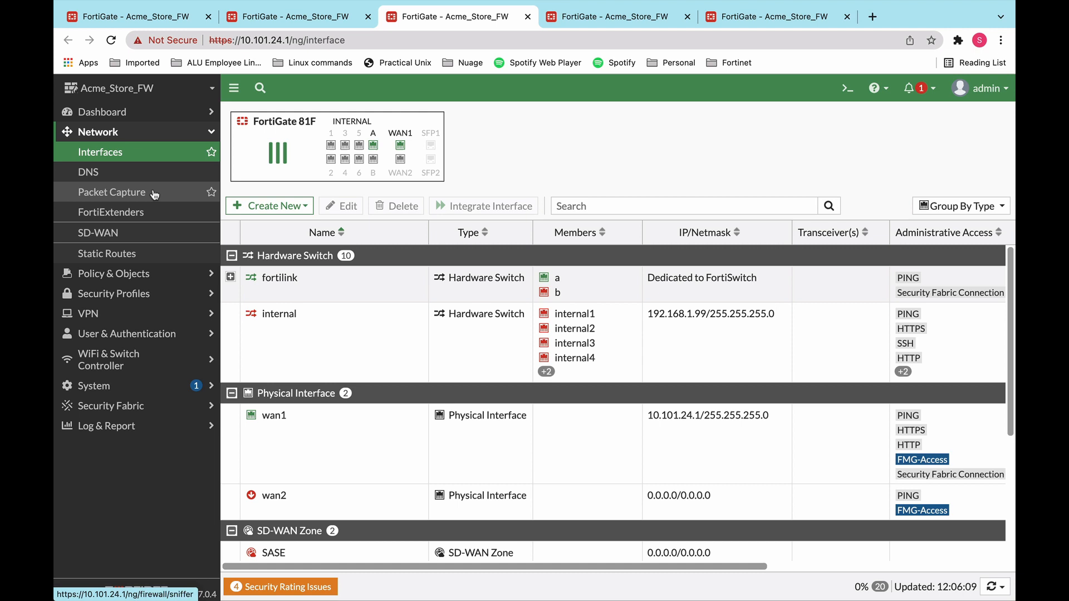
pyautogui.click(97, 232)
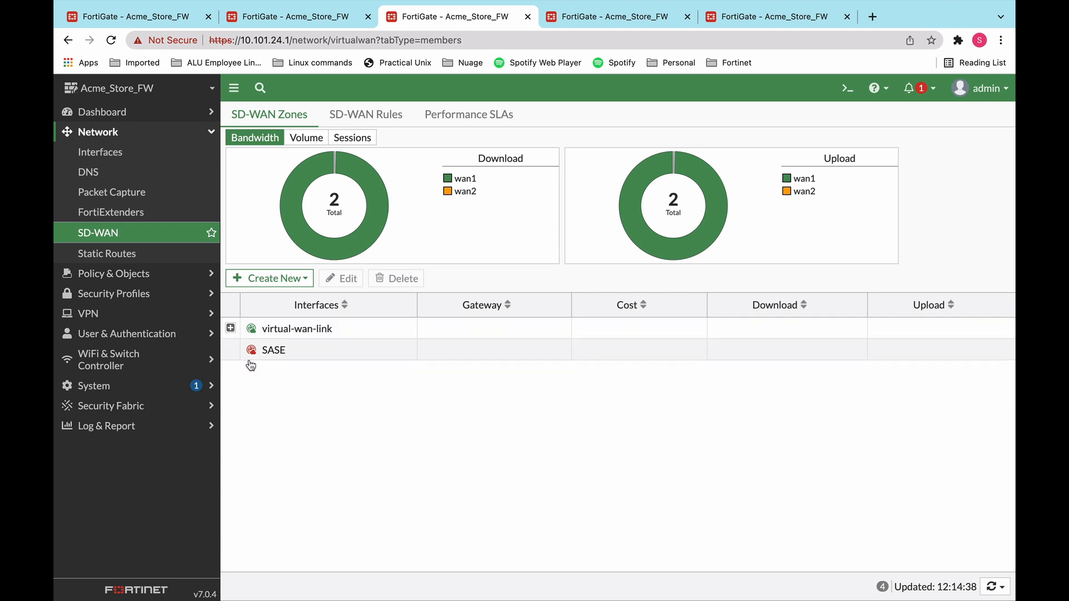
# Expand virtual-wan-link to show wan1 and wan2, then view the three IPv4 SD-WAN rules.
pyautogui.click(230, 328)
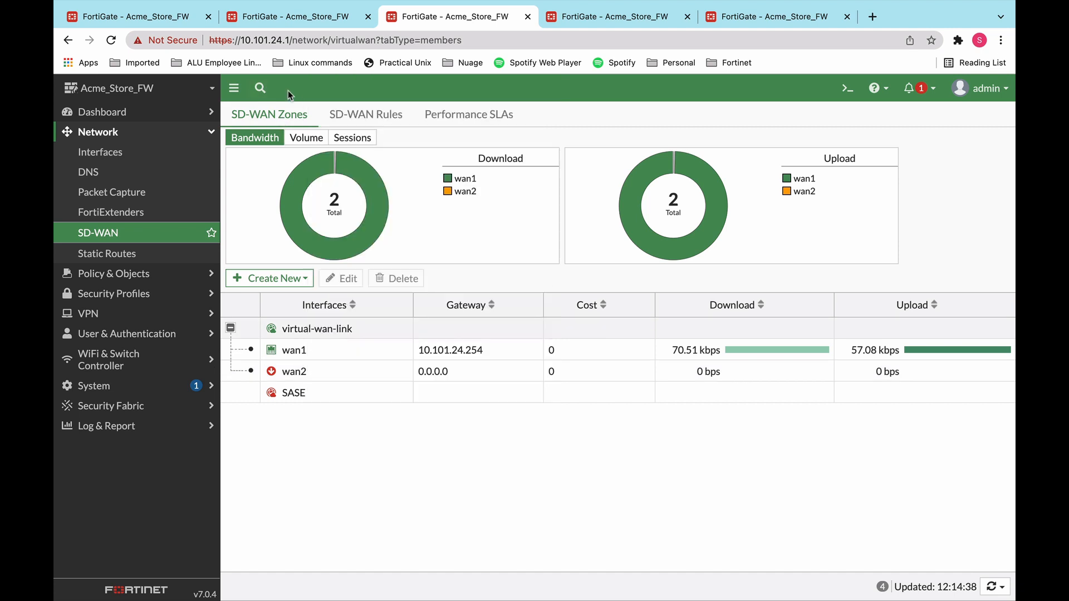
pyautogui.click(365, 113)
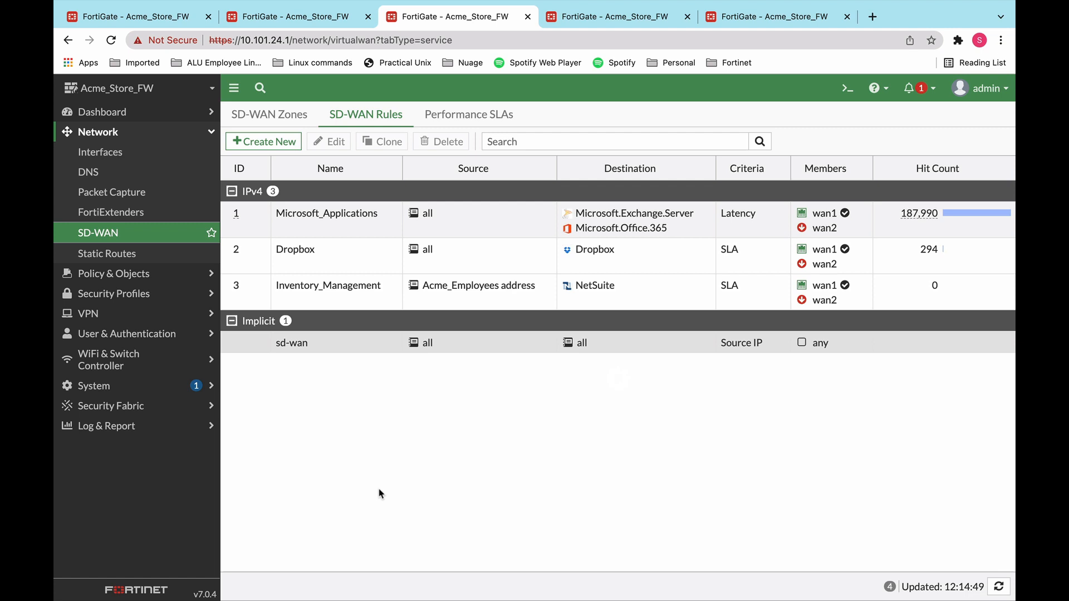
pyautogui.moveTo(399, 228)
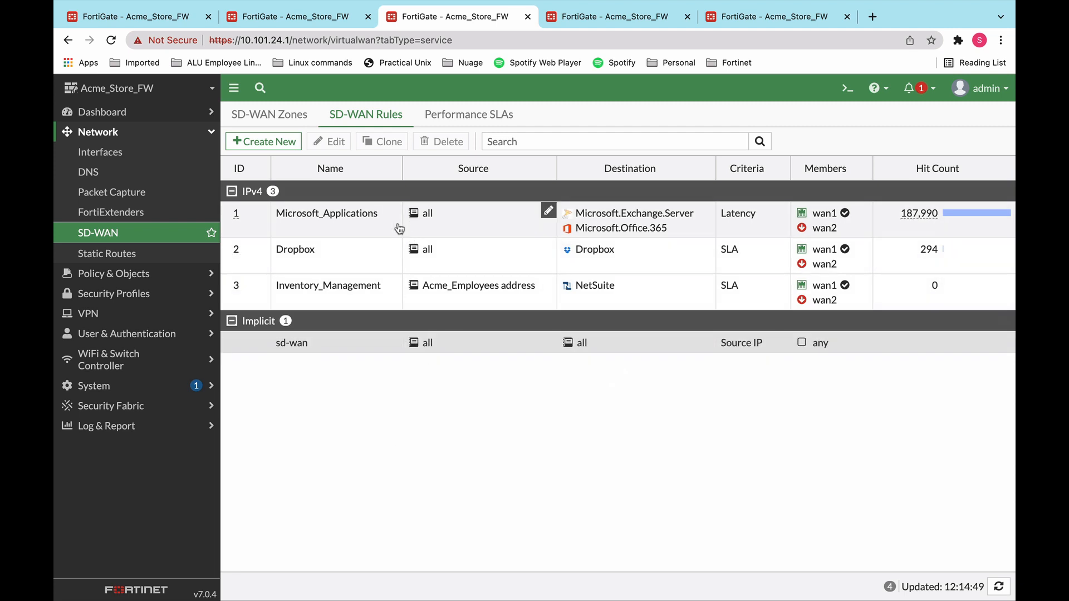
pyautogui.click(468, 114)
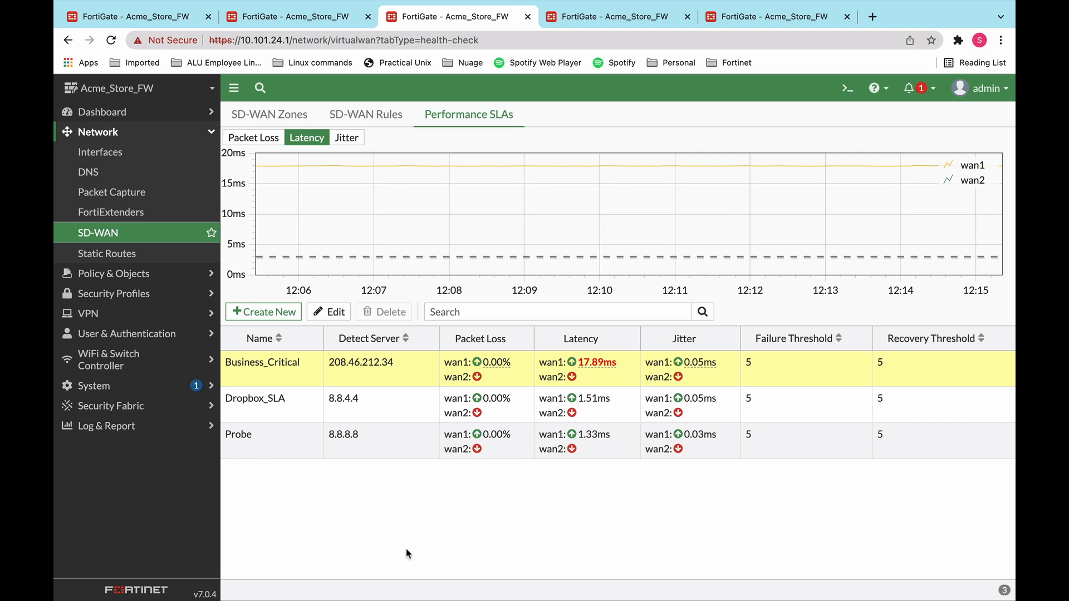
pyautogui.moveTo(598, 362)
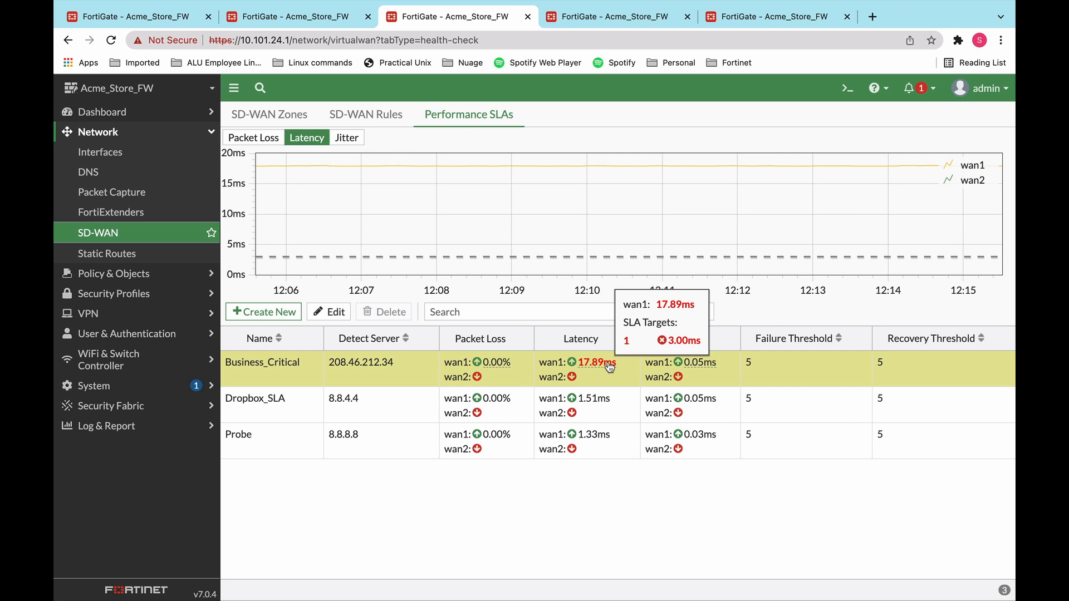
pyautogui.moveTo(364, 451)
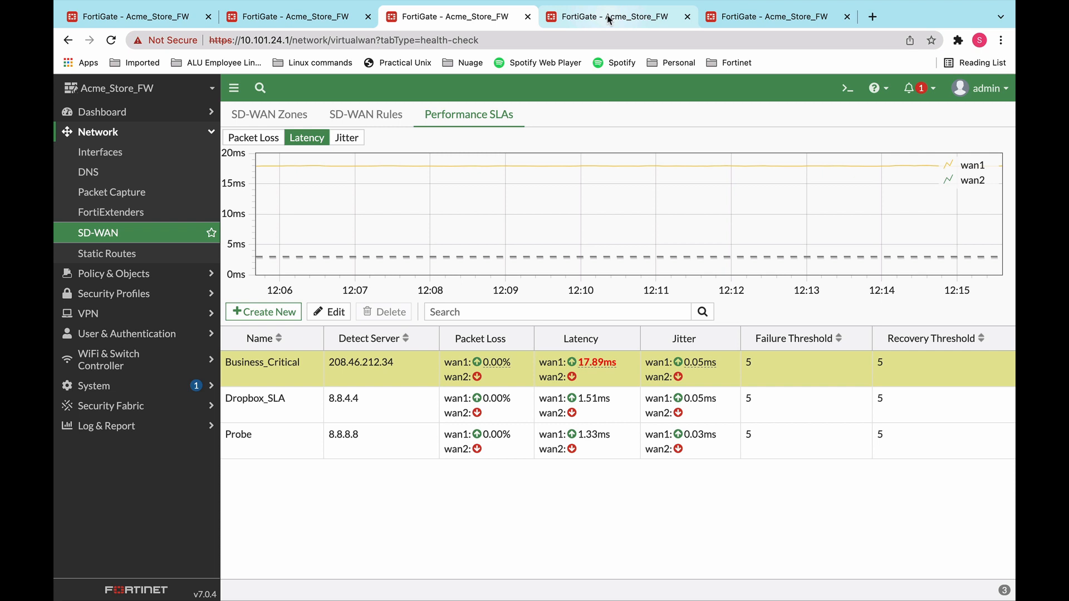
pyautogui.moveTo(610, 16)
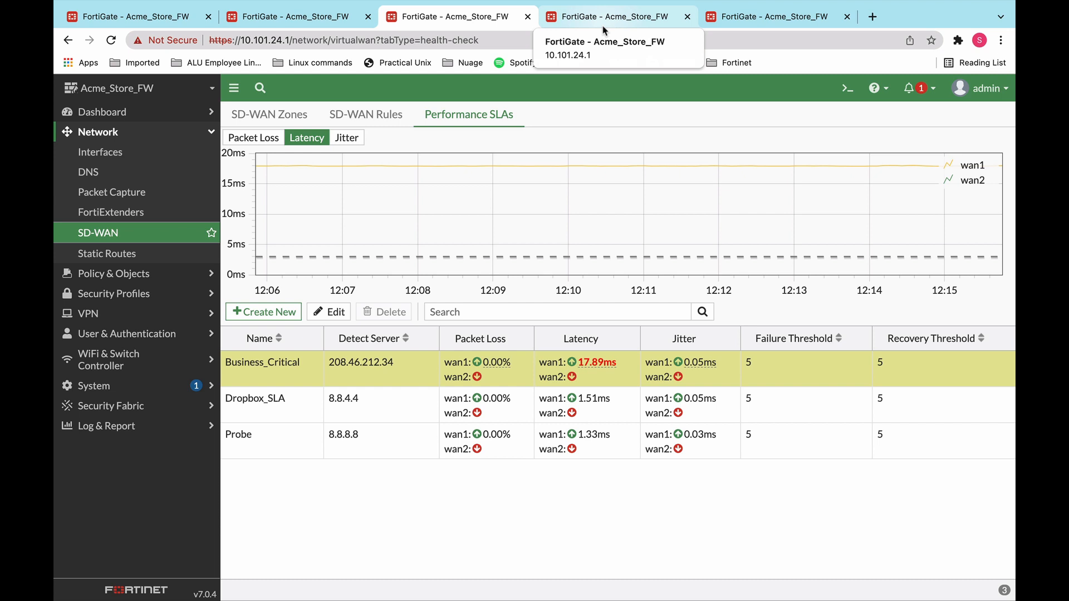
# Switch to the Managed FortiSwitches session showing the online FortiSwitch 124F-FPOE.
pyautogui.click(614, 16)
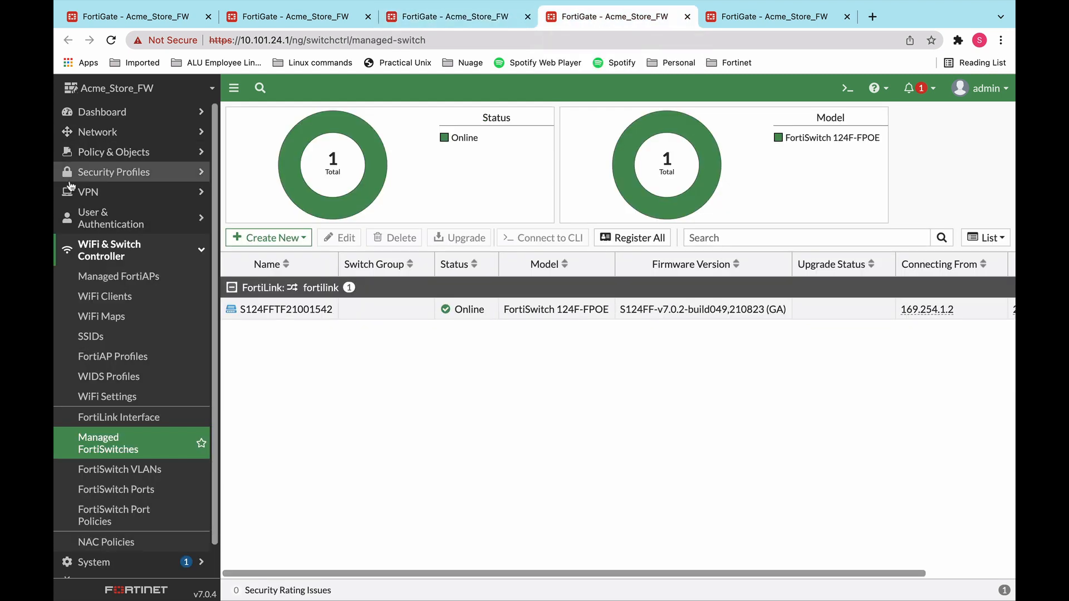
pyautogui.moveTo(157, 443)
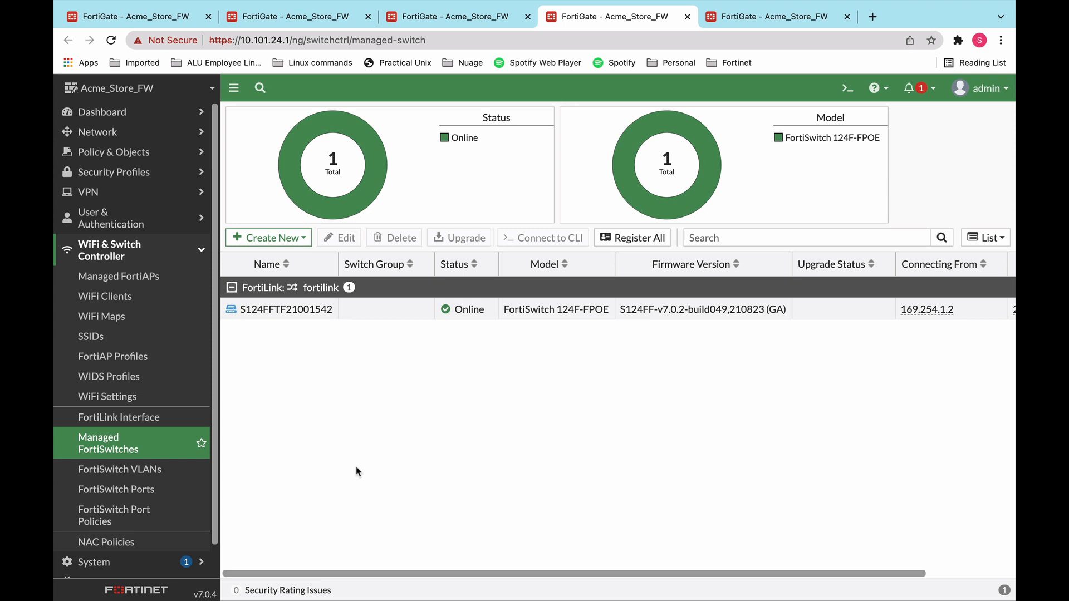
pyautogui.rightClick(286, 309)
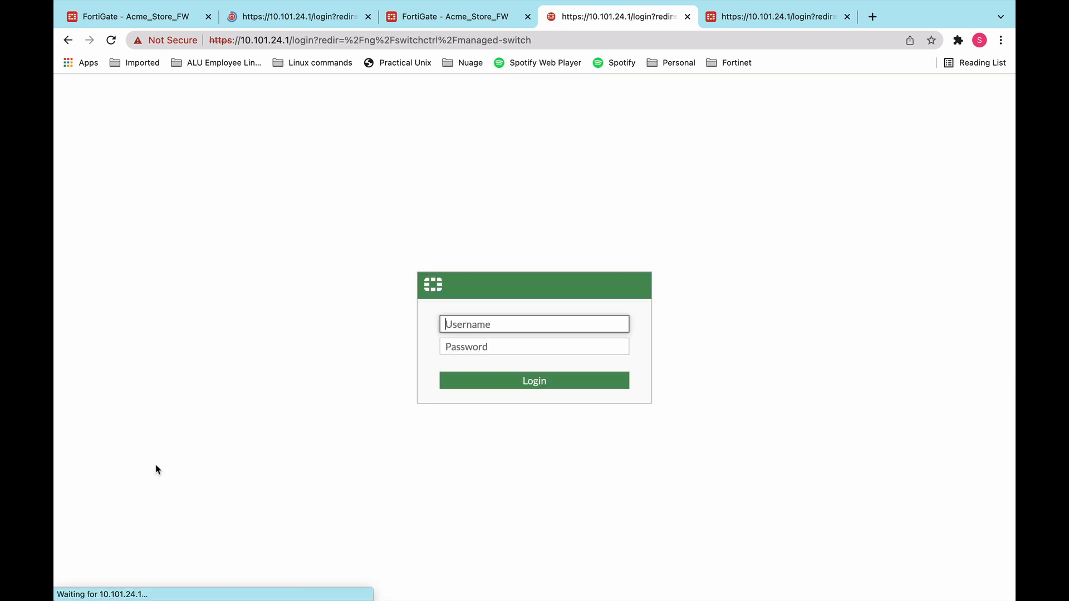
# Log back in as admin and view the FortiSwitch VLAN list.
pyautogui.write('admin')
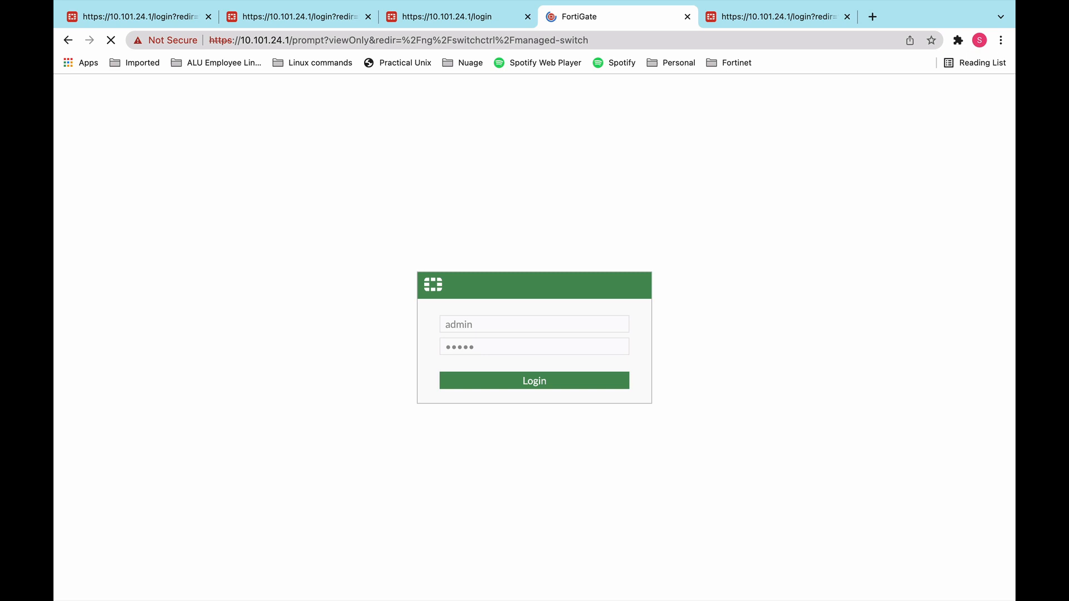
pyautogui.click(534, 380)
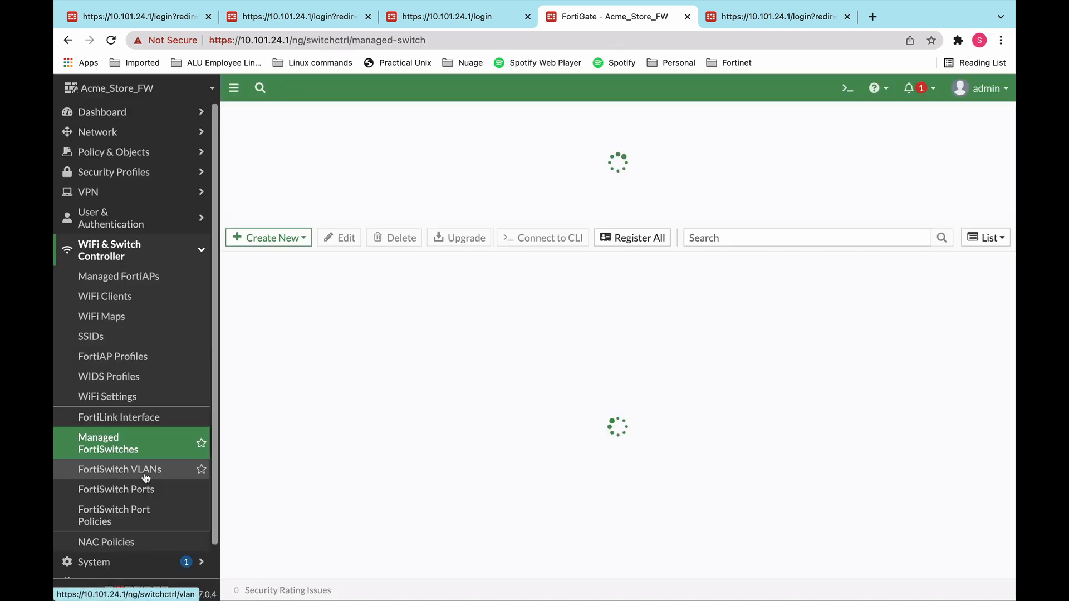
pyautogui.click(119, 469)
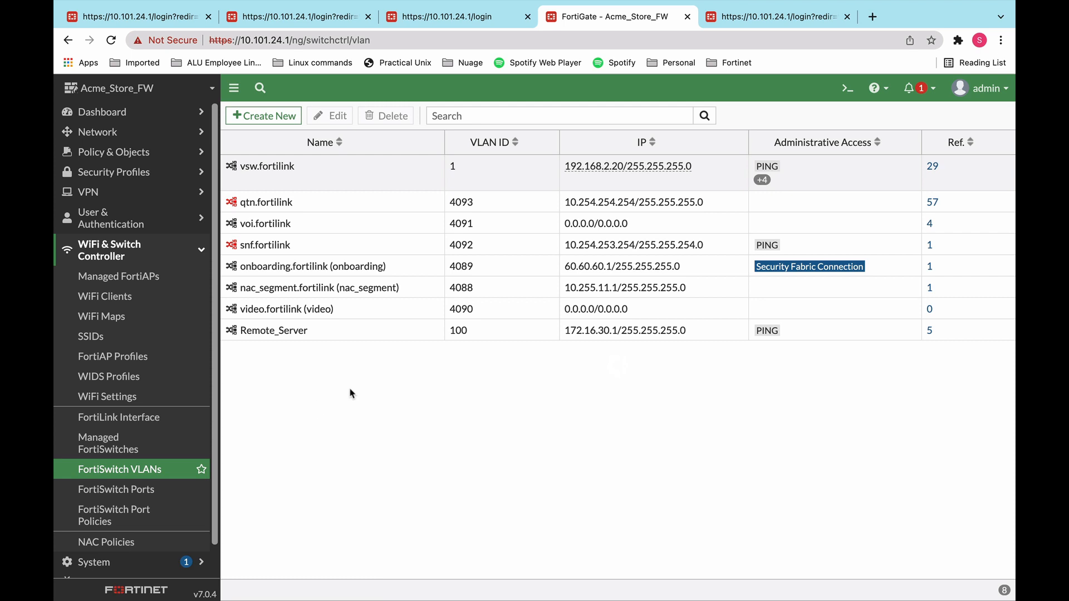
pyautogui.moveTo(336, 458)
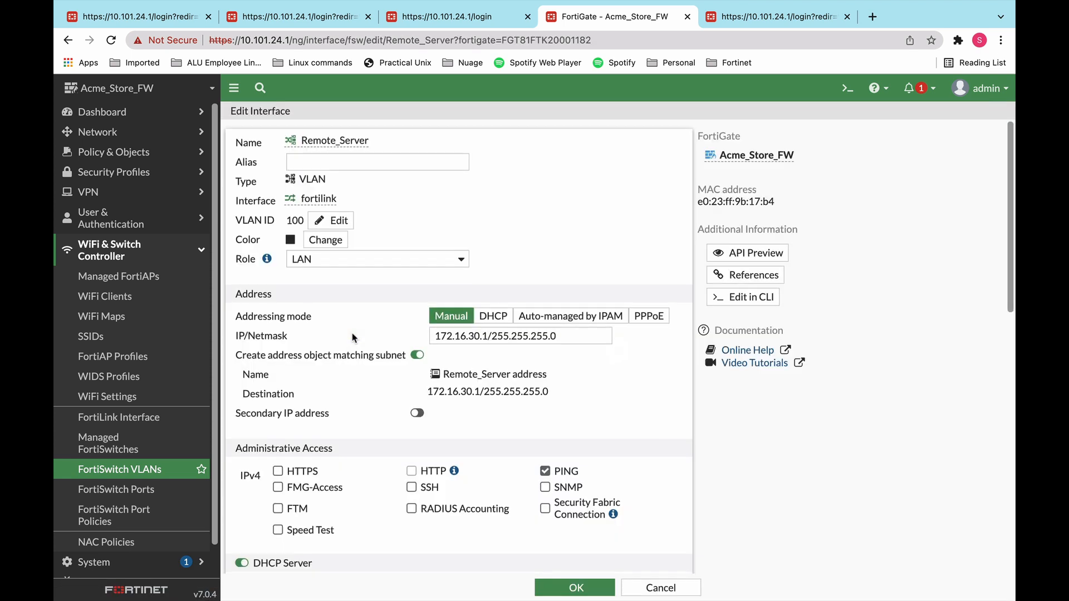
# Review Remote_Server's DHCP and Employees-only captive portal settings, then cancel without saving.
pyautogui.scroll(-3)
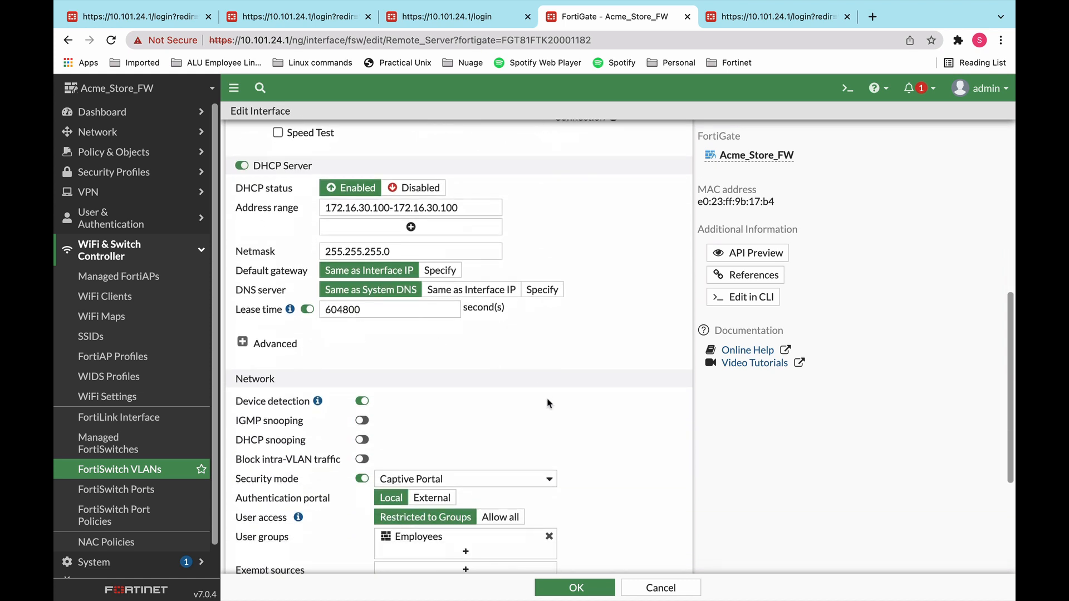
pyautogui.scroll(-3)
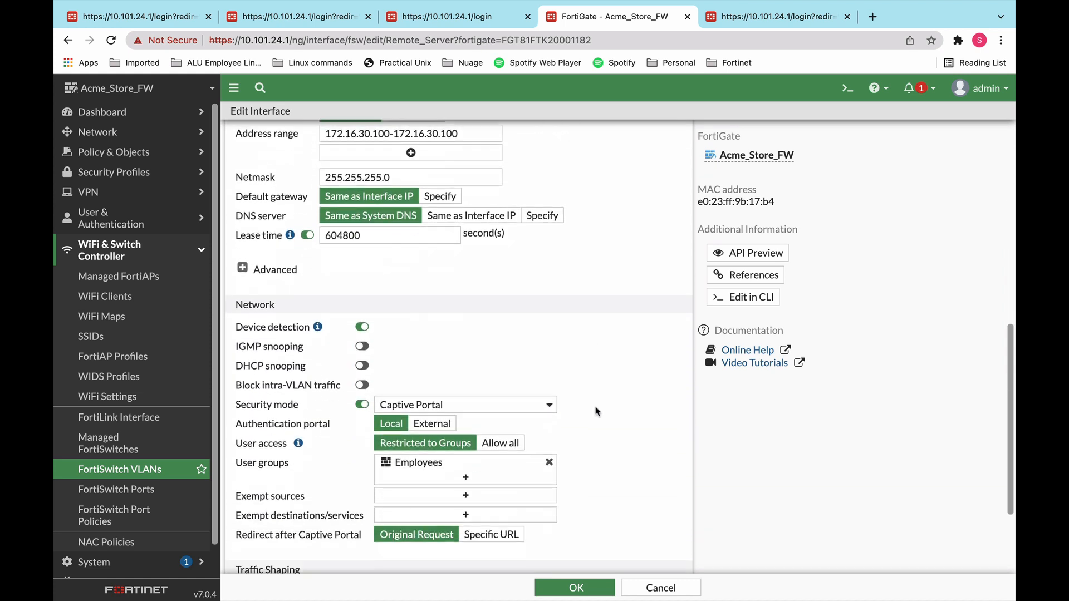
pyautogui.moveTo(426, 407)
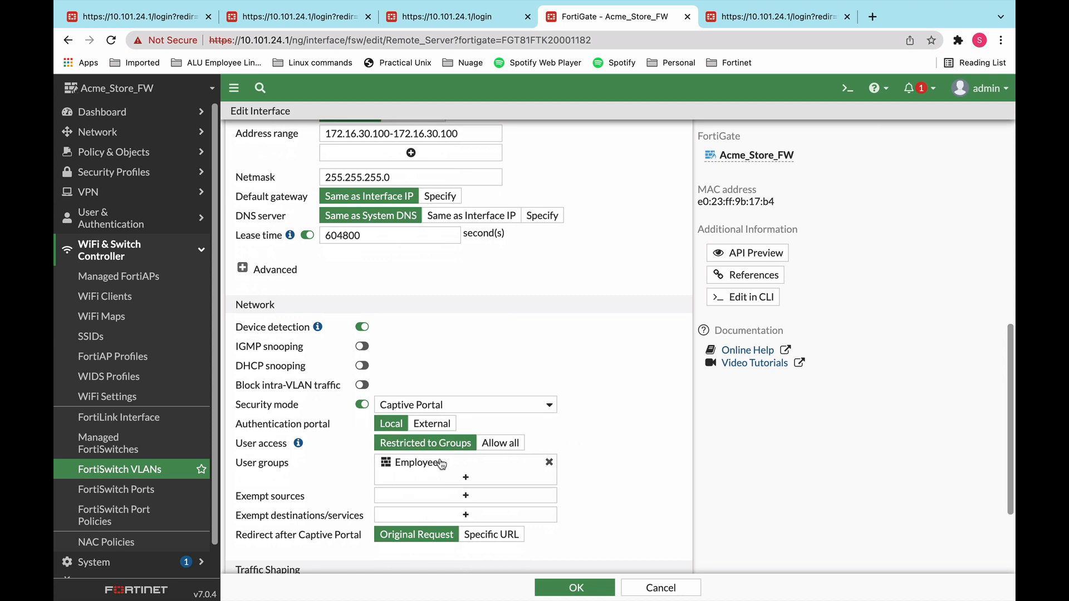
pyautogui.moveTo(416, 463)
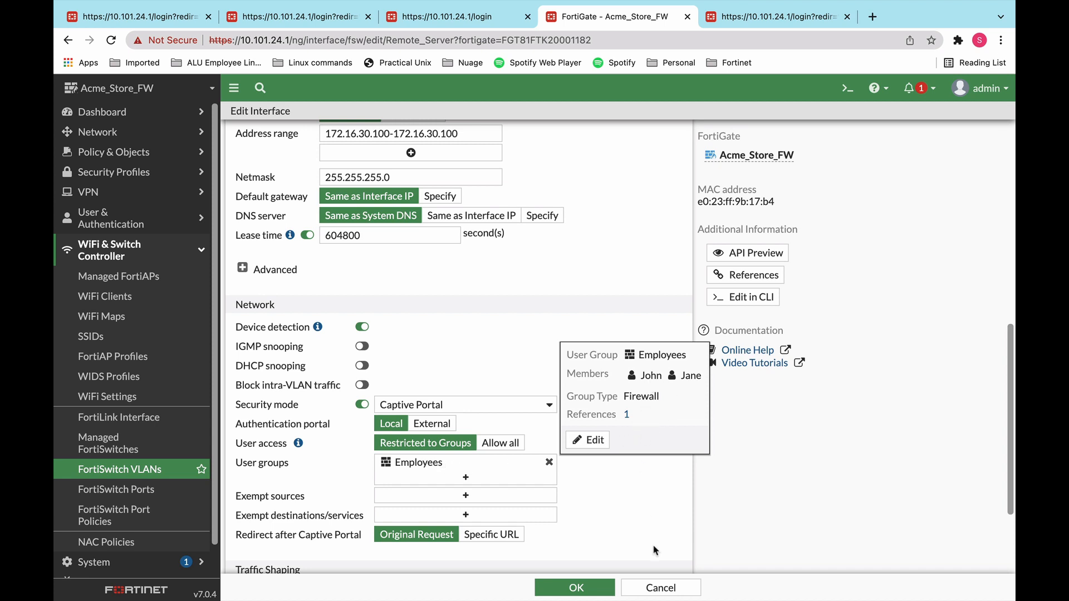
pyautogui.click(658, 588)
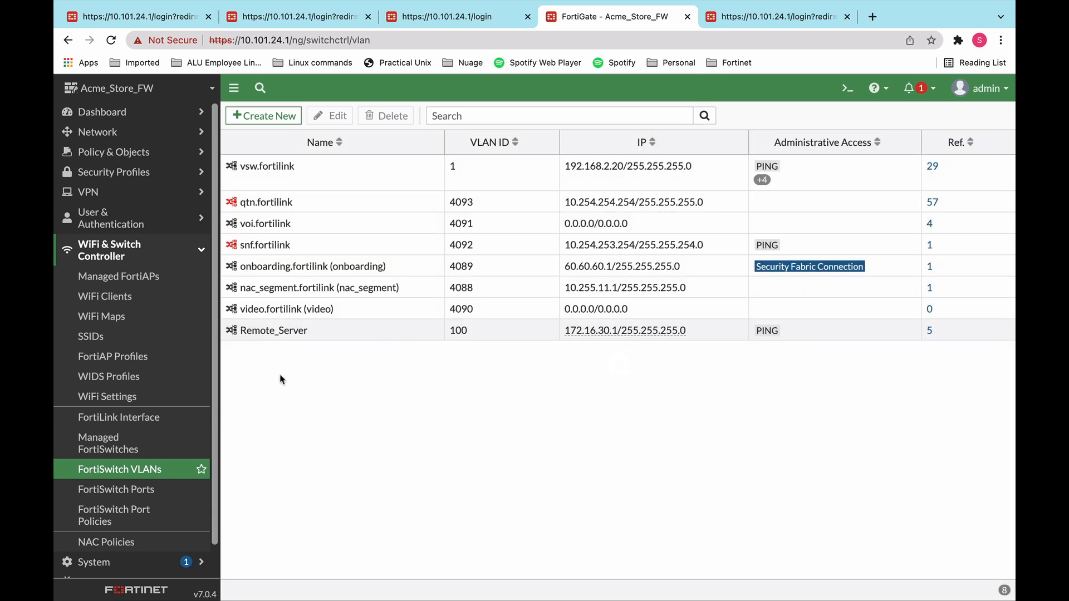
# Review the FortiSwitch port table: port10 with DESKTOP-ALR8PUN, port19 feeding FP431FTF20021606.
pyautogui.click(116, 488)
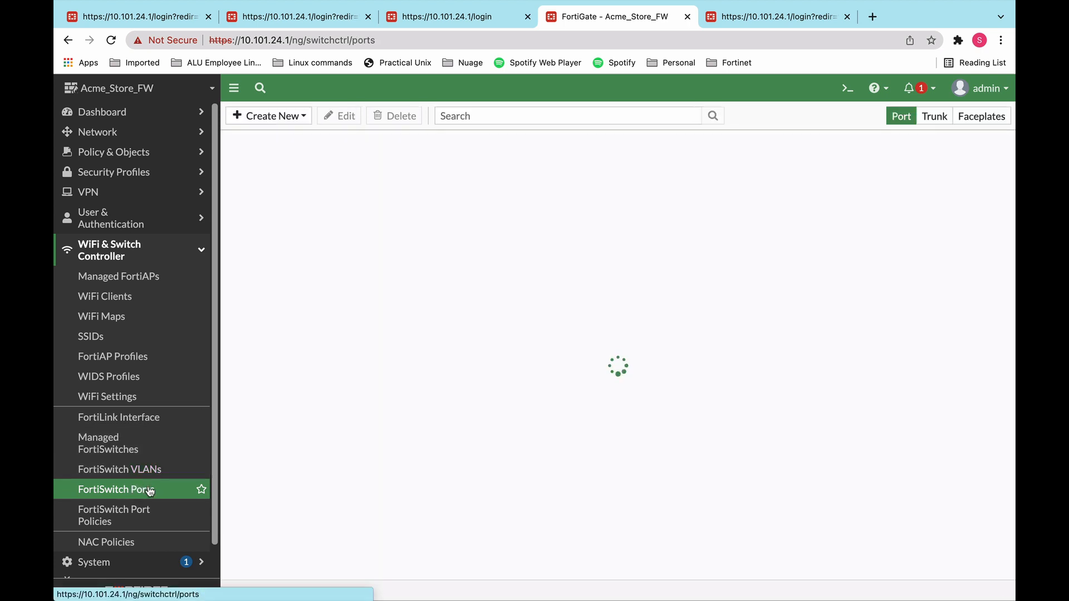
pyautogui.click(115, 489)
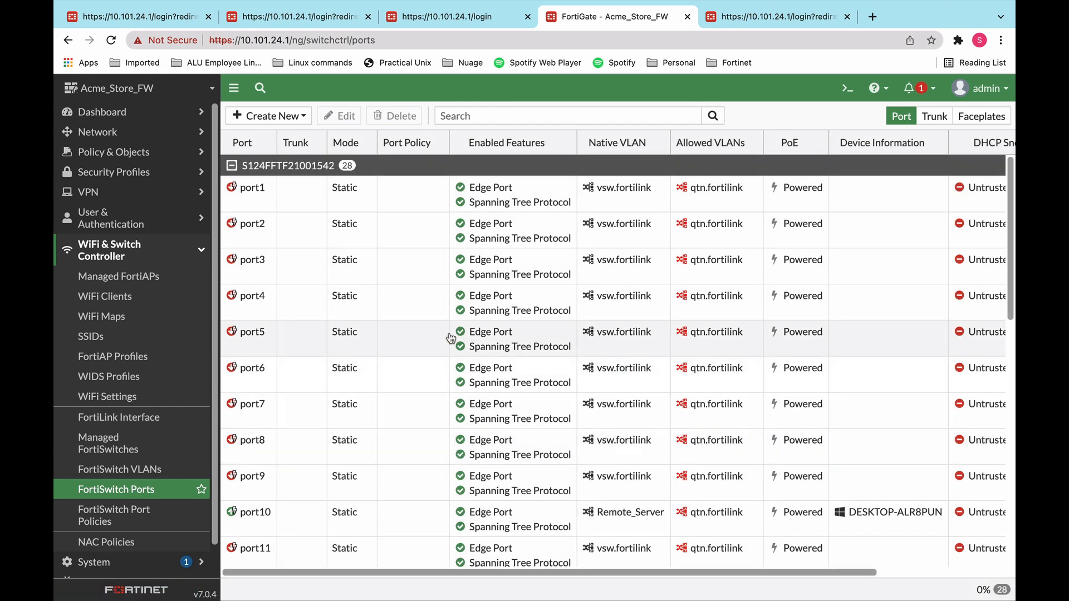
pyautogui.moveTo(386, 470)
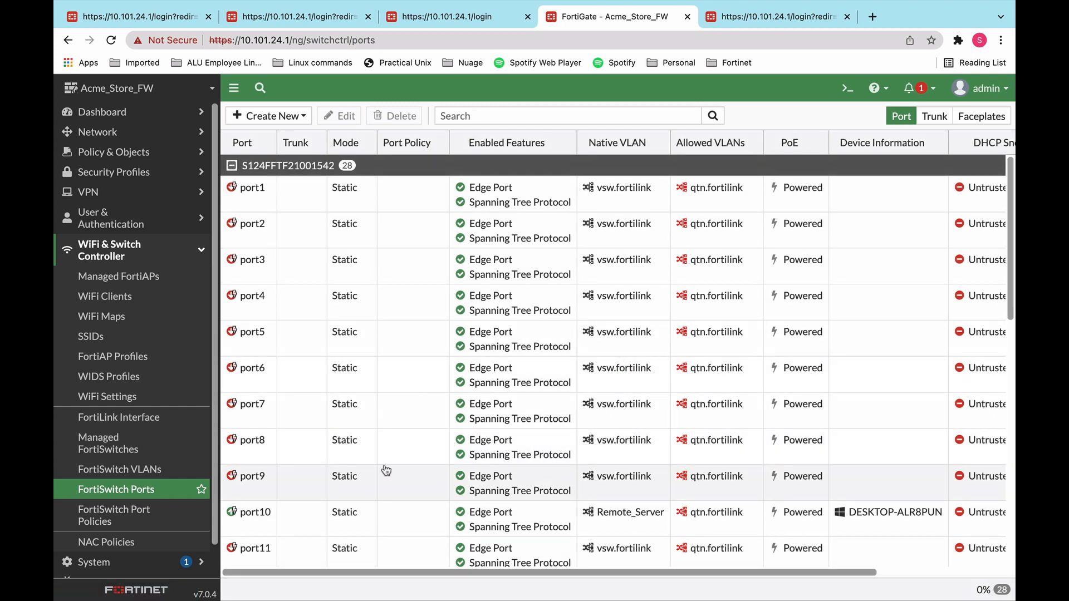
pyautogui.moveTo(629, 517)
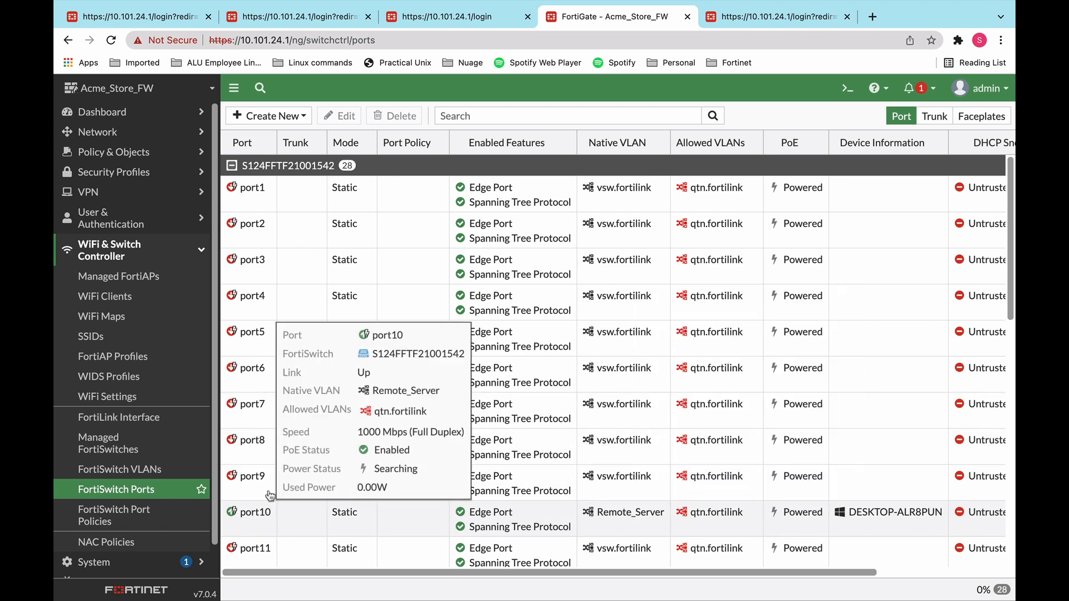
pyautogui.moveTo(911, 512)
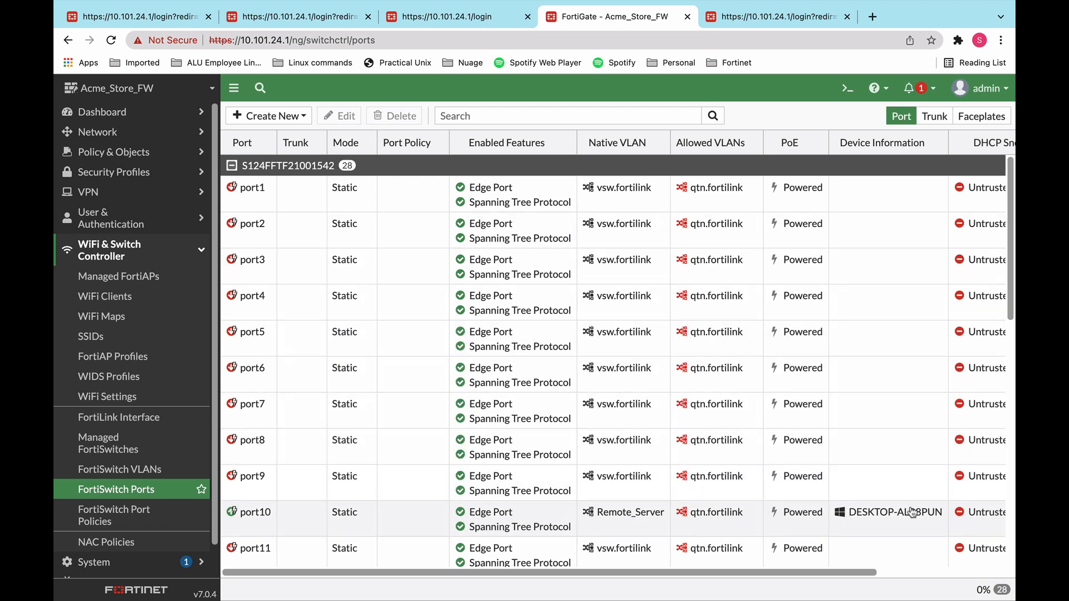
pyautogui.click(893, 513)
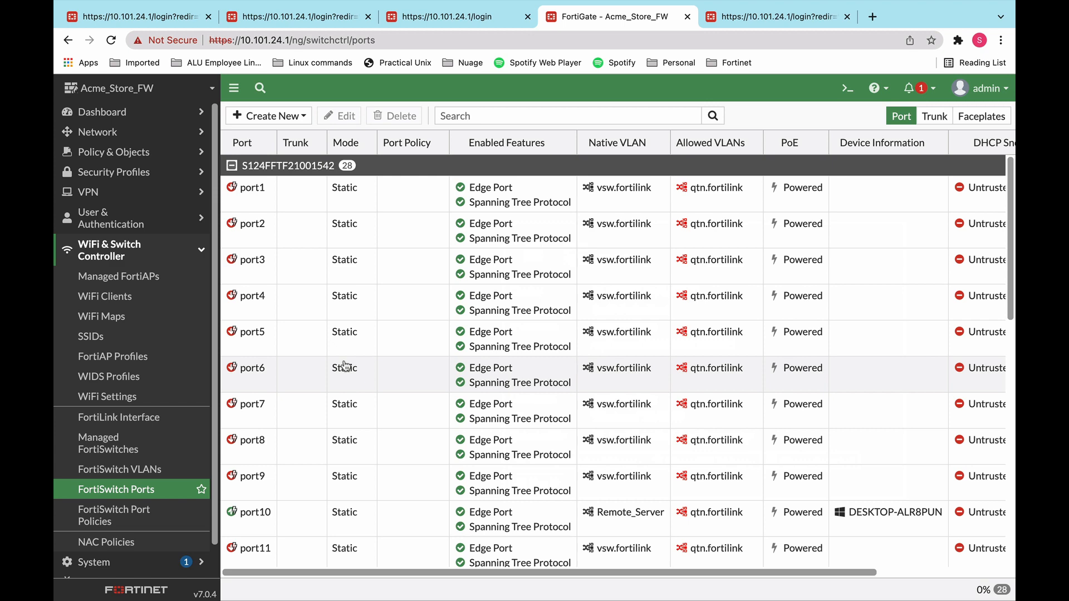
pyautogui.scroll(-3)
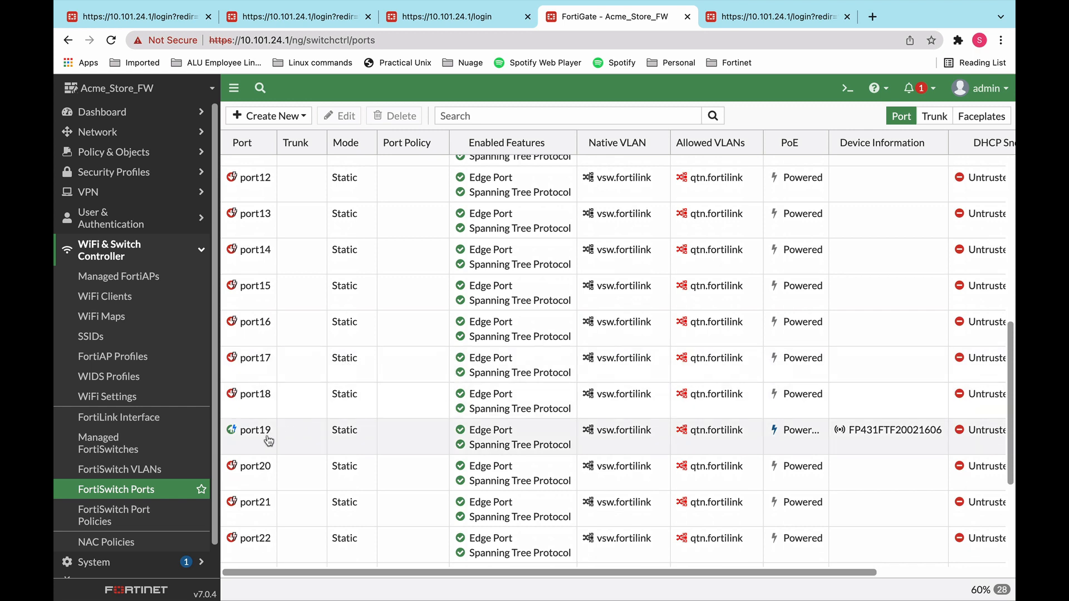
pyautogui.moveTo(258, 430)
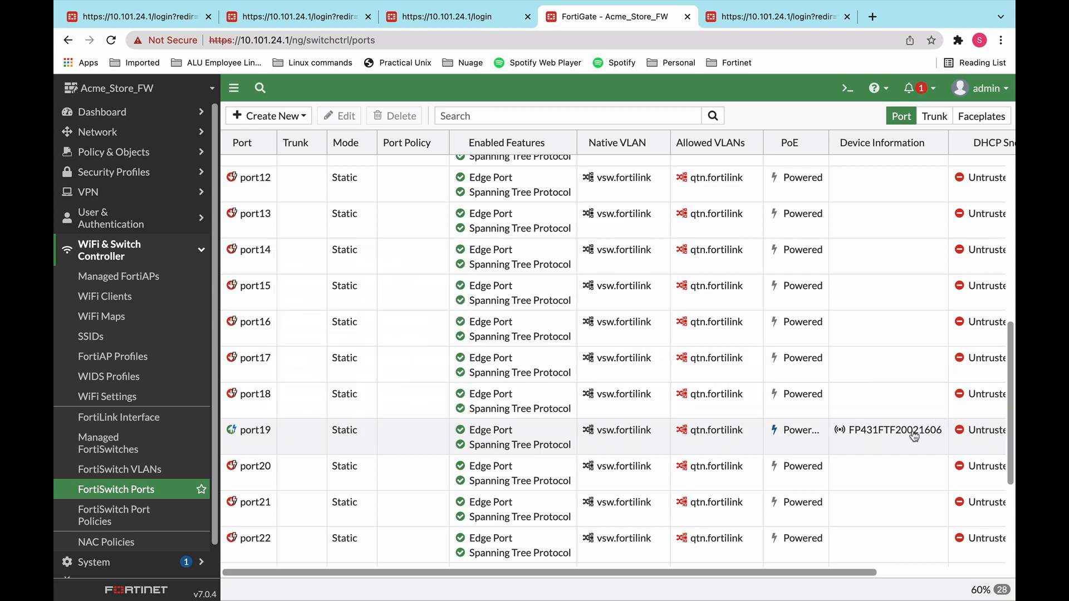
pyautogui.click(895, 430)
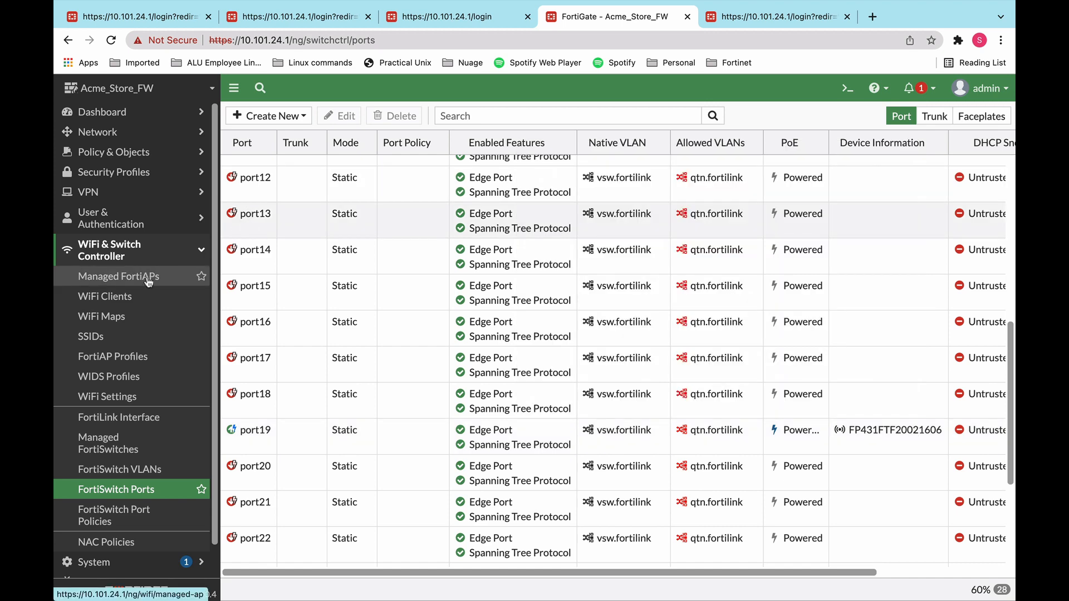
# Open Managed FortiAPs and bring up the action menu for the online FP431FTF20021606.
pyautogui.click(119, 276)
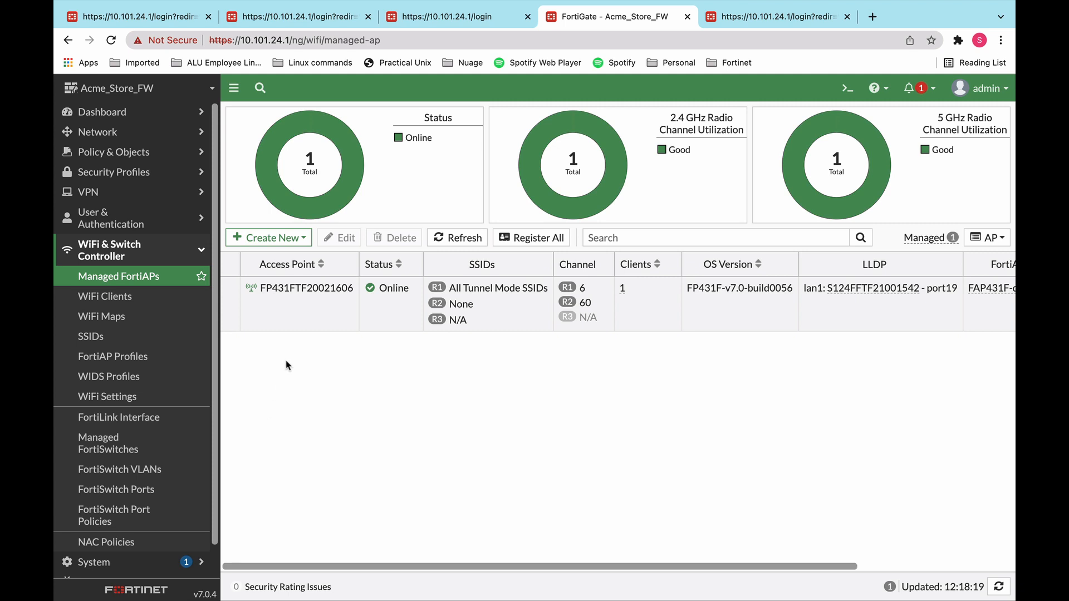
pyautogui.moveTo(314, 348)
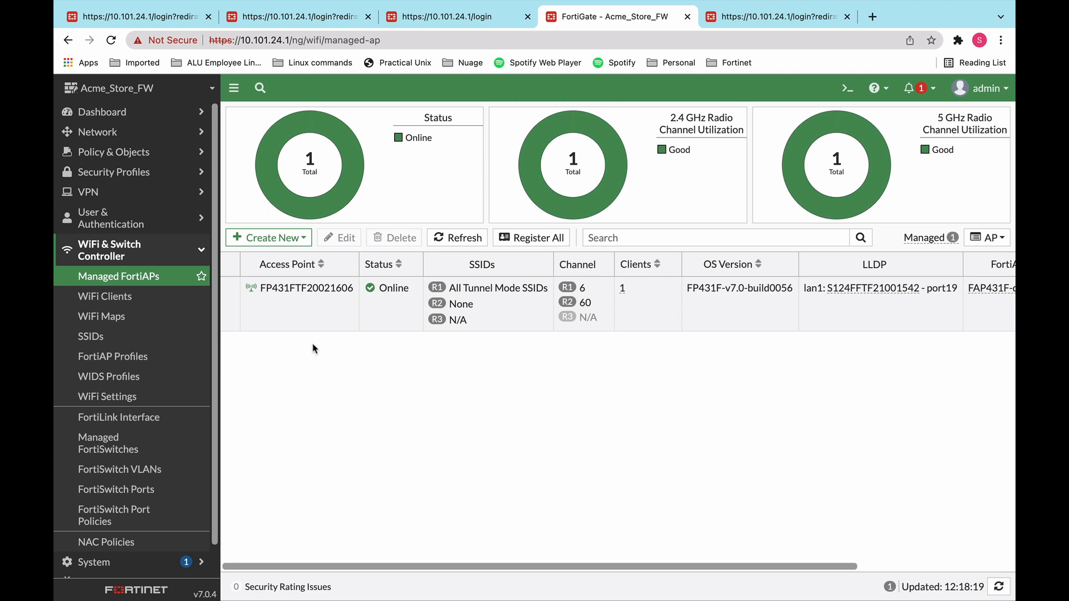
pyautogui.rightClick(304, 288)
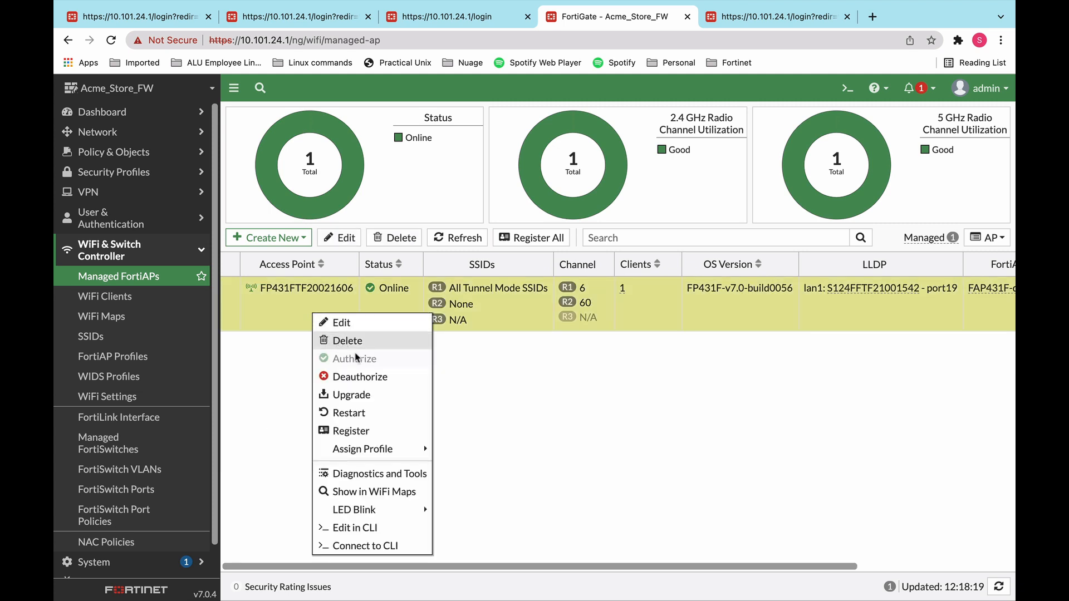
pyautogui.moveTo(479, 443)
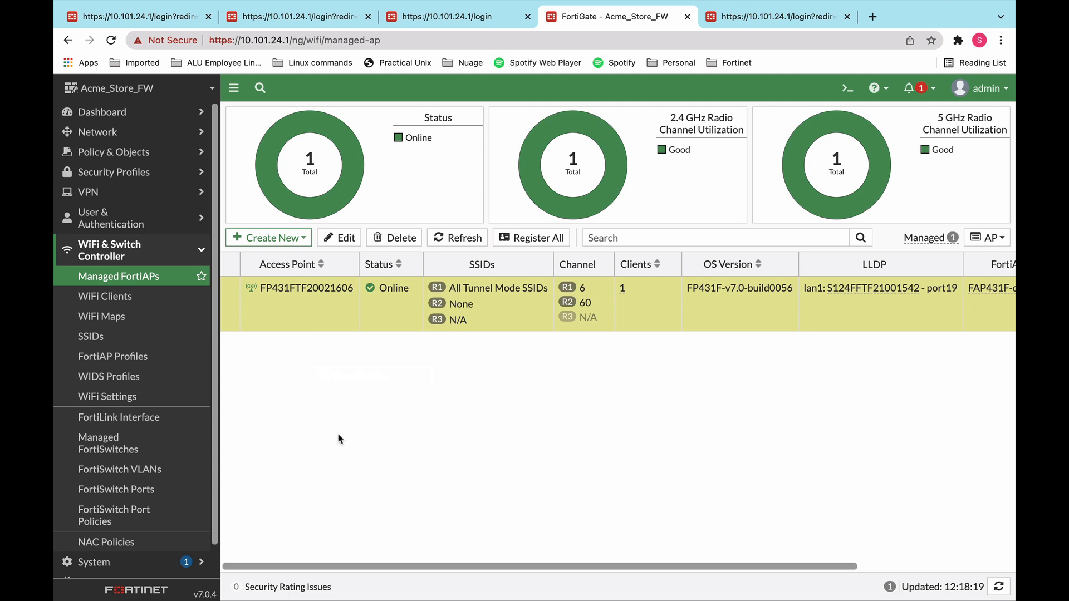
pyautogui.moveTo(328, 435)
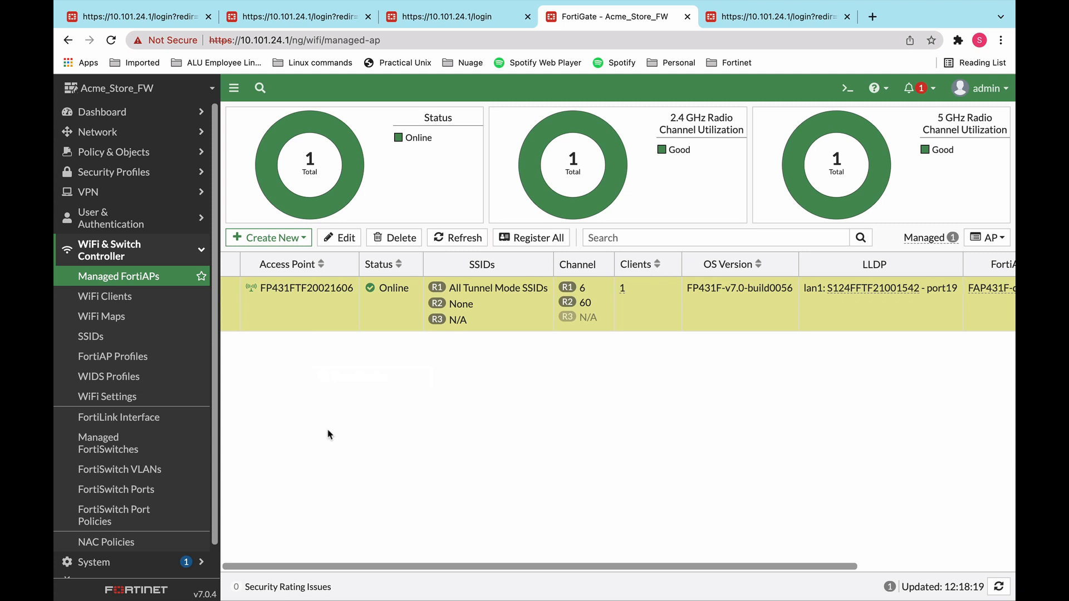
# Open the SSIDs list showing Acme_Employees and Guest_WiFi both up in tunnel mode.
pyautogui.click(91, 337)
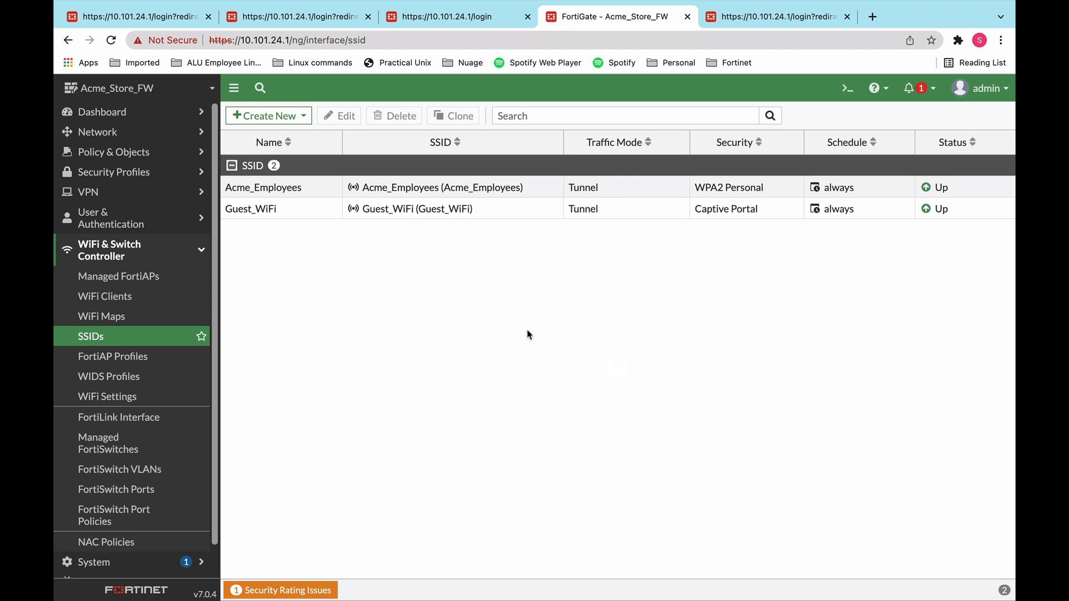
pyautogui.moveTo(634, 142)
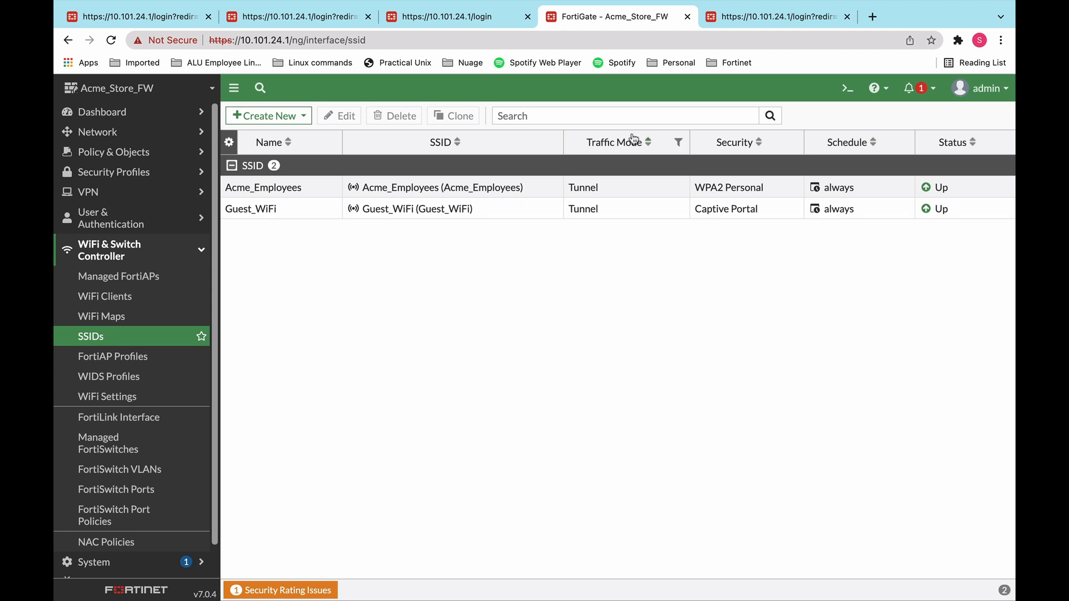
pyautogui.moveTo(159, 152)
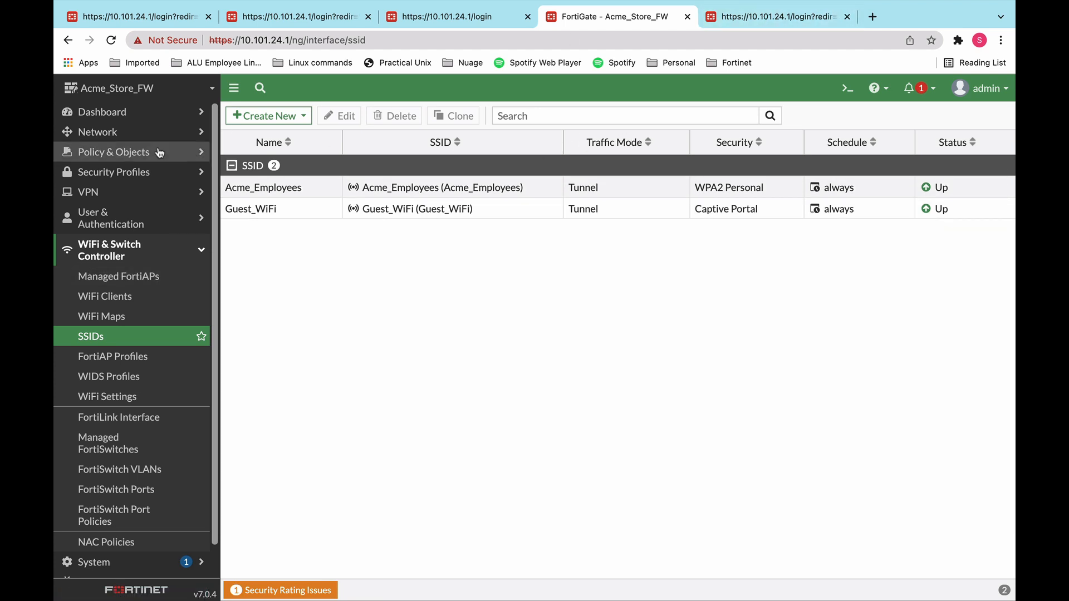
pyautogui.moveTo(113, 172)
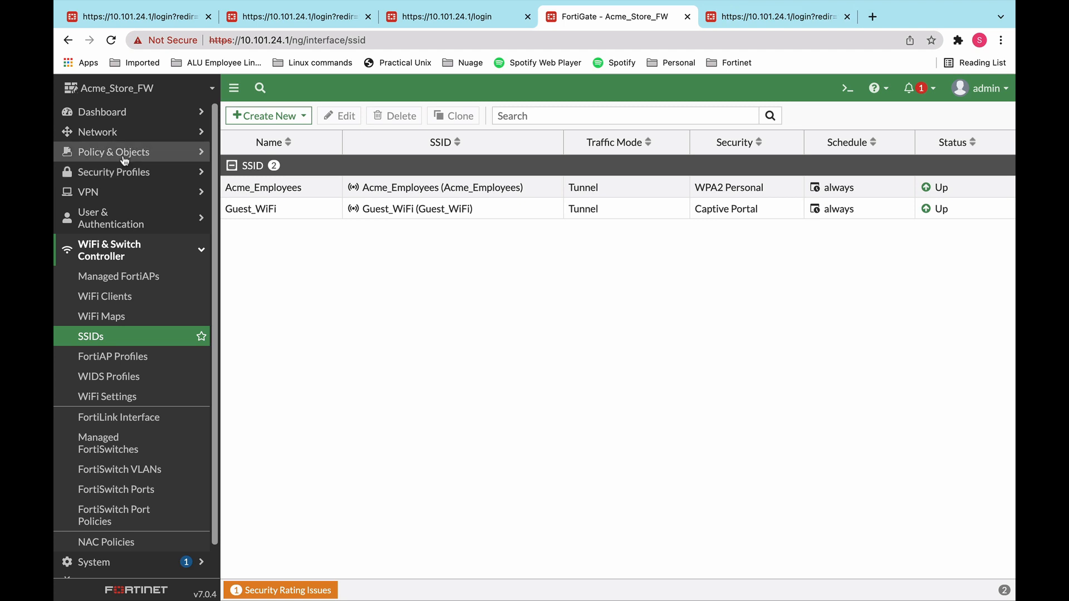
# Open Policy & Objects > Firewall Policy to review the Guest_WiFi_Access, Employee_Access and Remote_Server_Access rules.
pyautogui.click(113, 152)
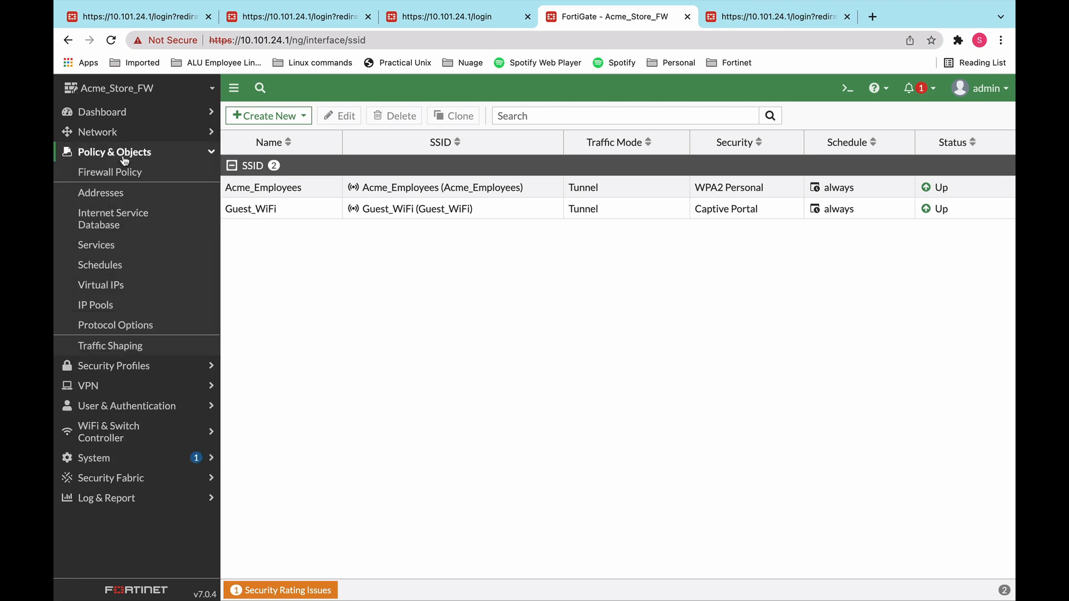
pyautogui.click(110, 172)
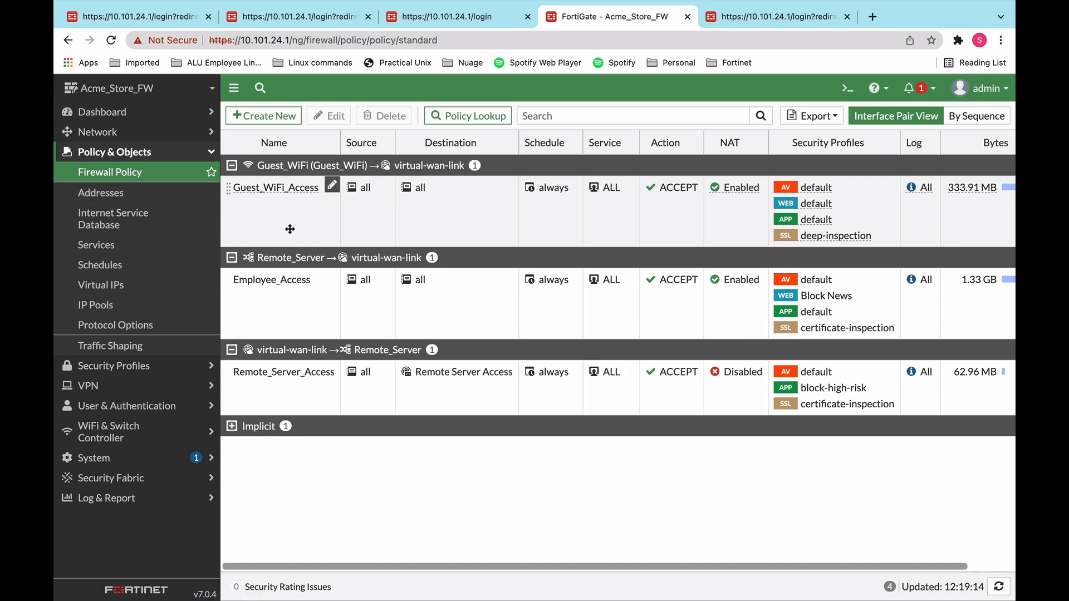
pyautogui.moveTo(301, 209)
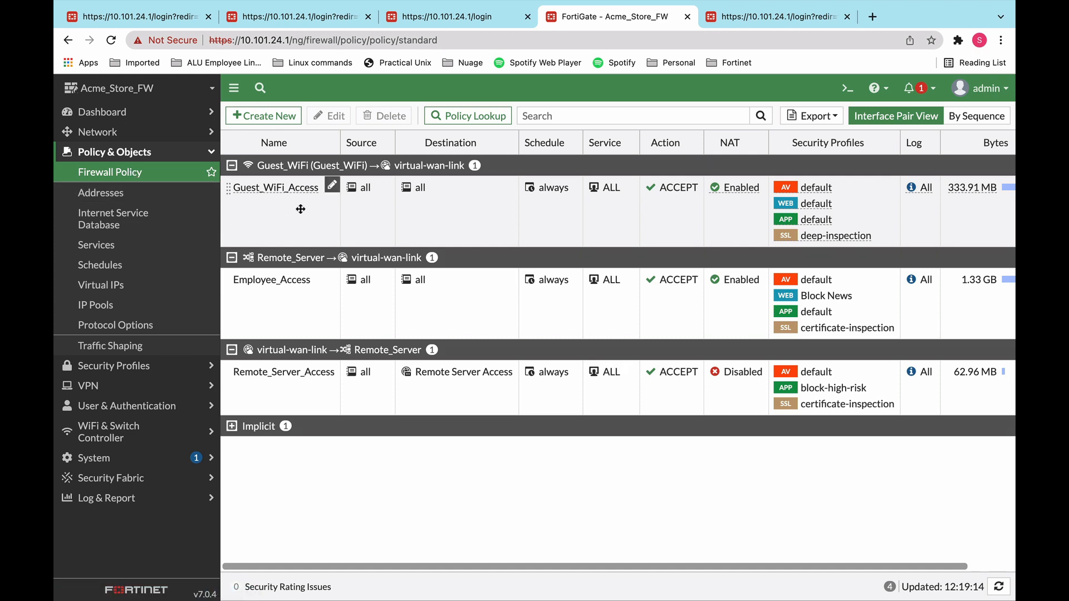
pyautogui.moveTo(520, 232)
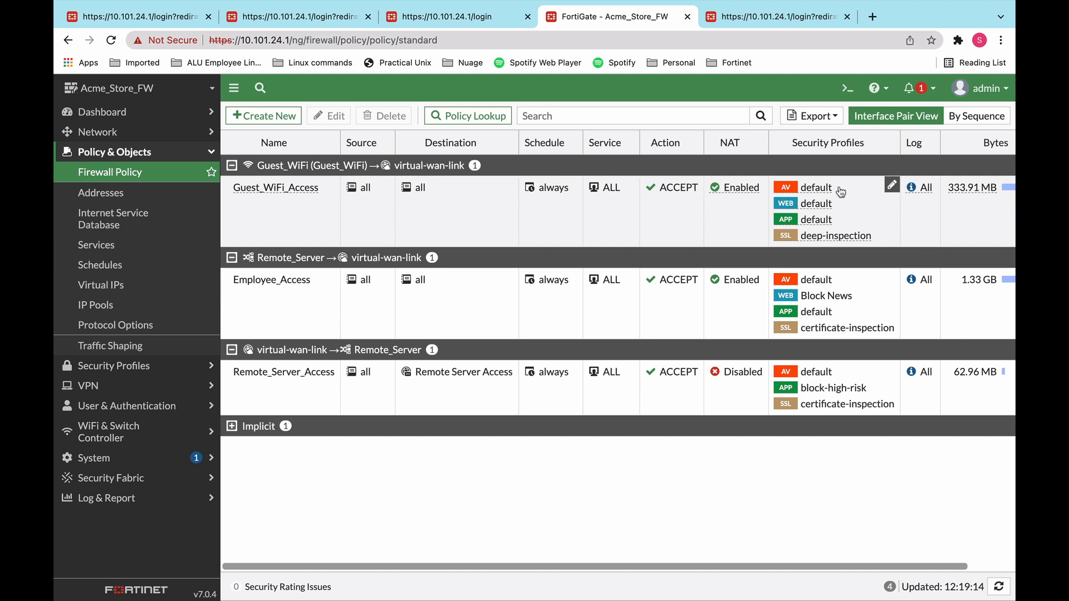
pyautogui.moveTo(840, 190)
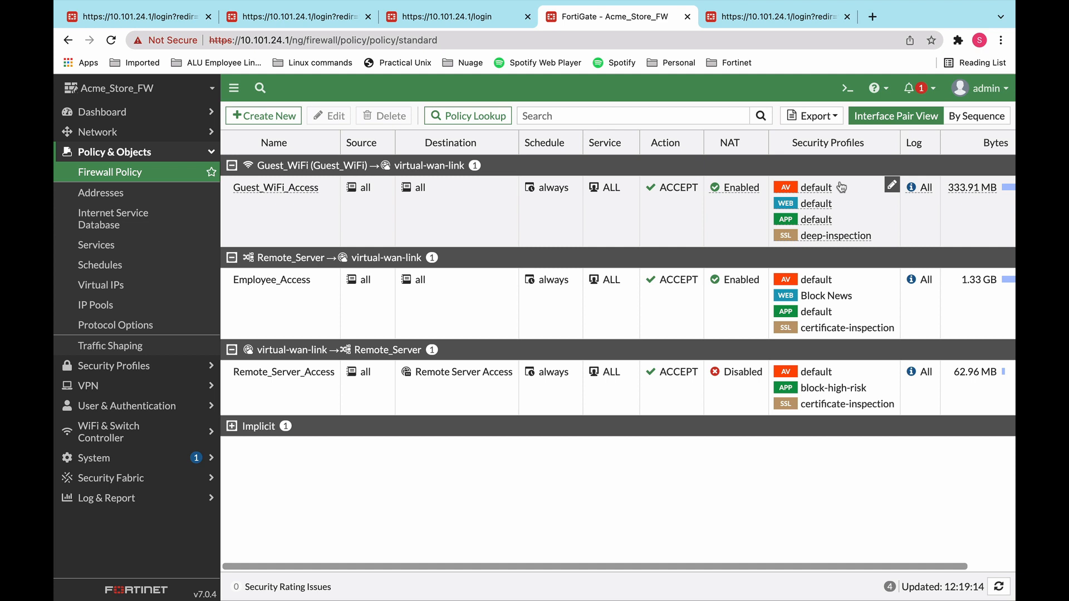
pyautogui.moveTo(306, 276)
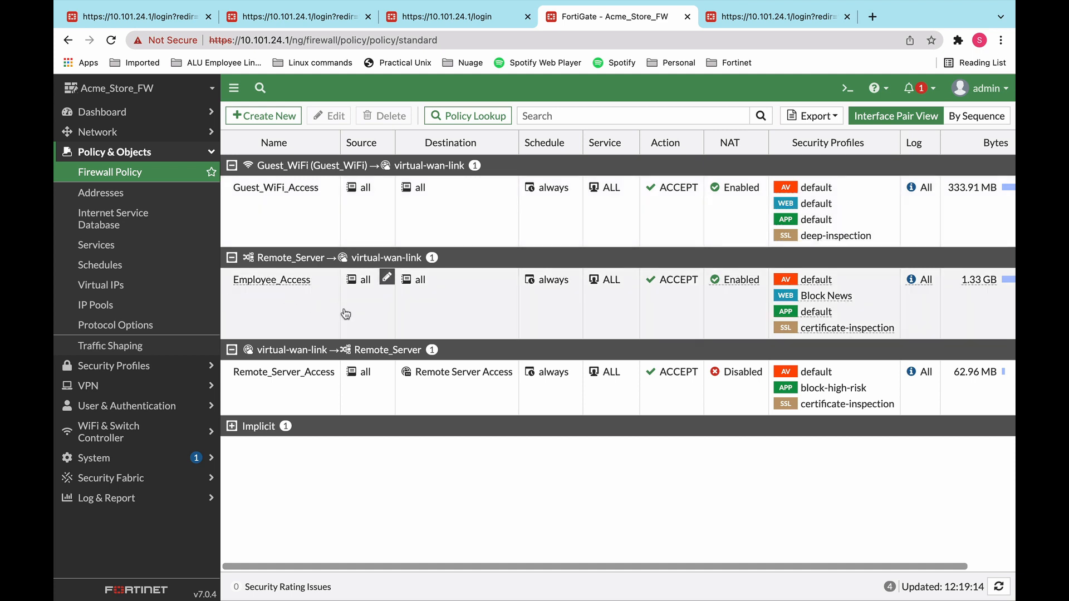
pyautogui.moveTo(308, 296)
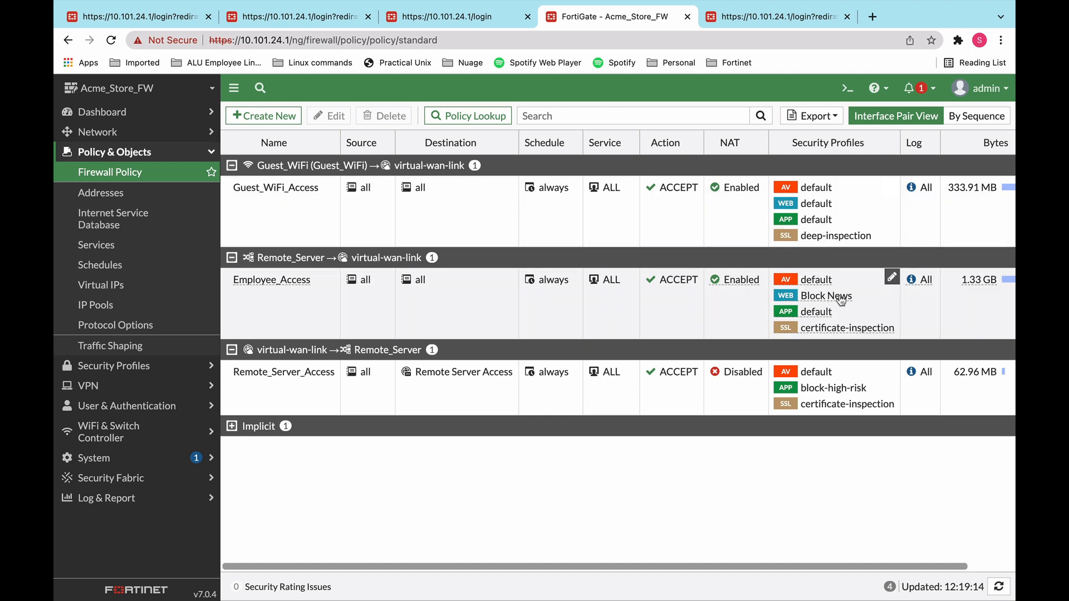
pyautogui.moveTo(968, 324)
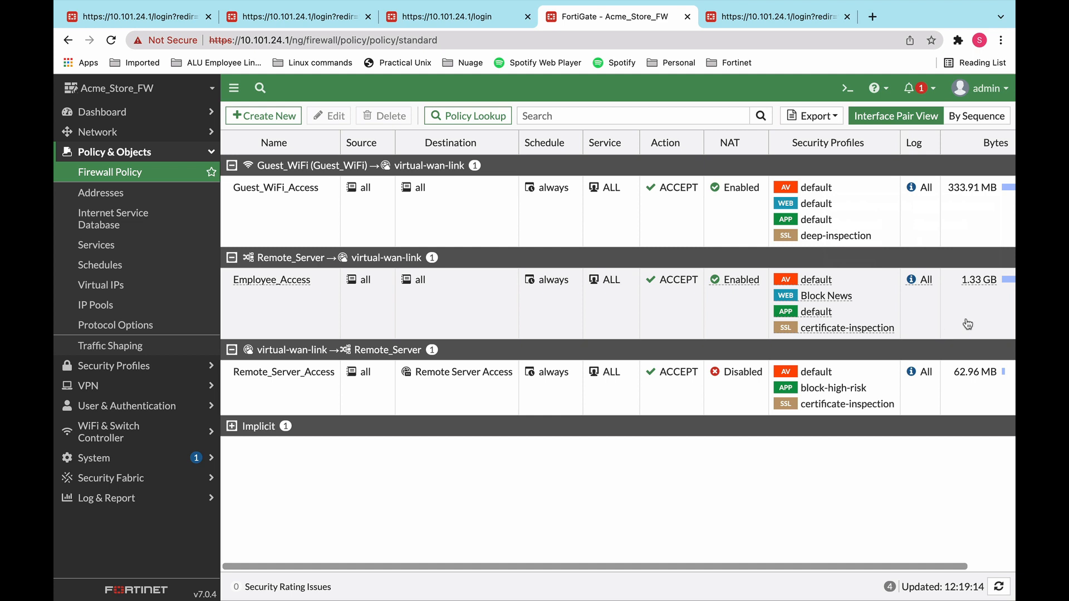
# Open Virtual IPs showing Remote Server Access mapping 10.101.24.100 to 172.16.30.100 on wan1.
pyautogui.click(101, 284)
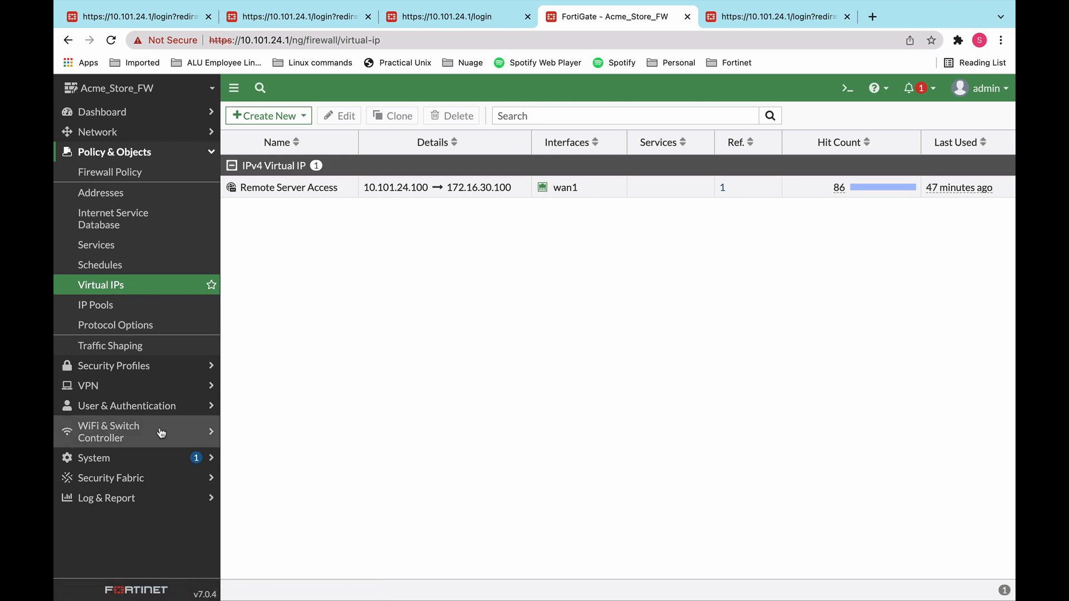
pyautogui.moveTo(310, 380)
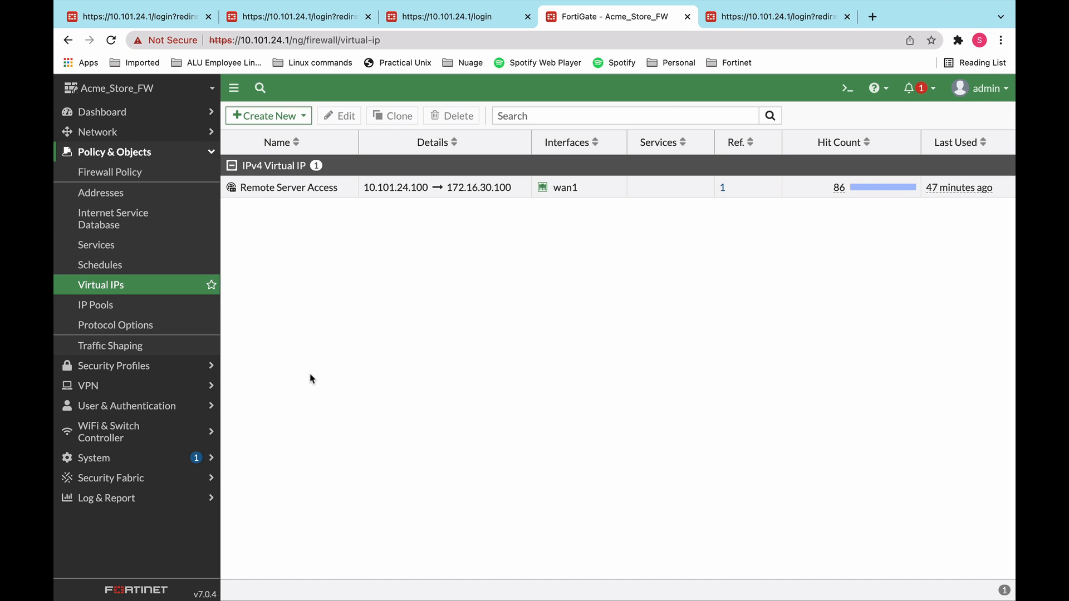
pyautogui.moveTo(283, 404)
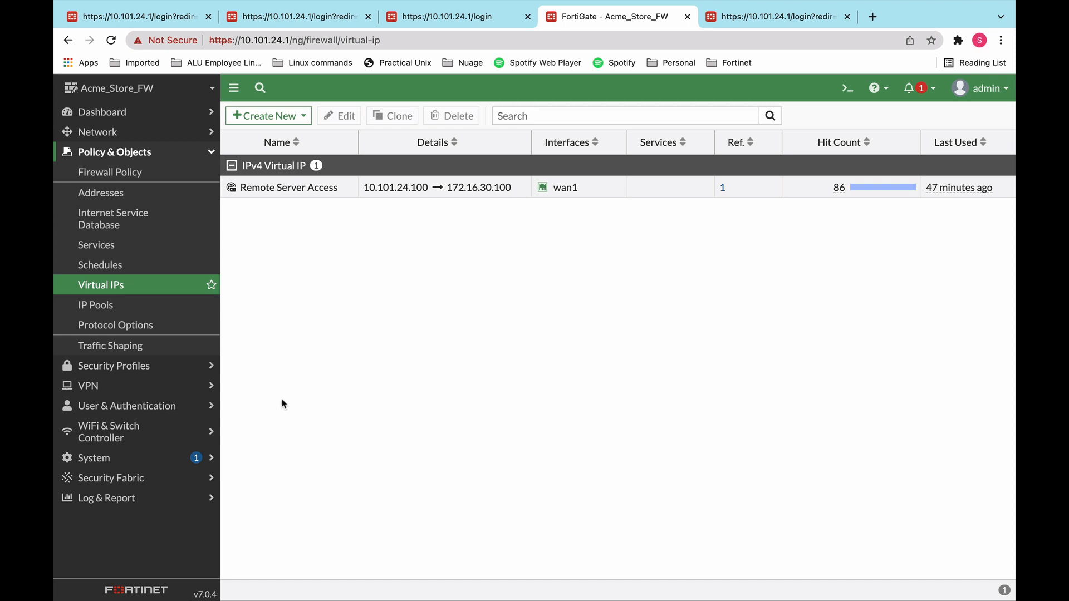
# Expand System and Security Fabric to show the Compromised Hosts automation stitch.
pyautogui.click(94, 458)
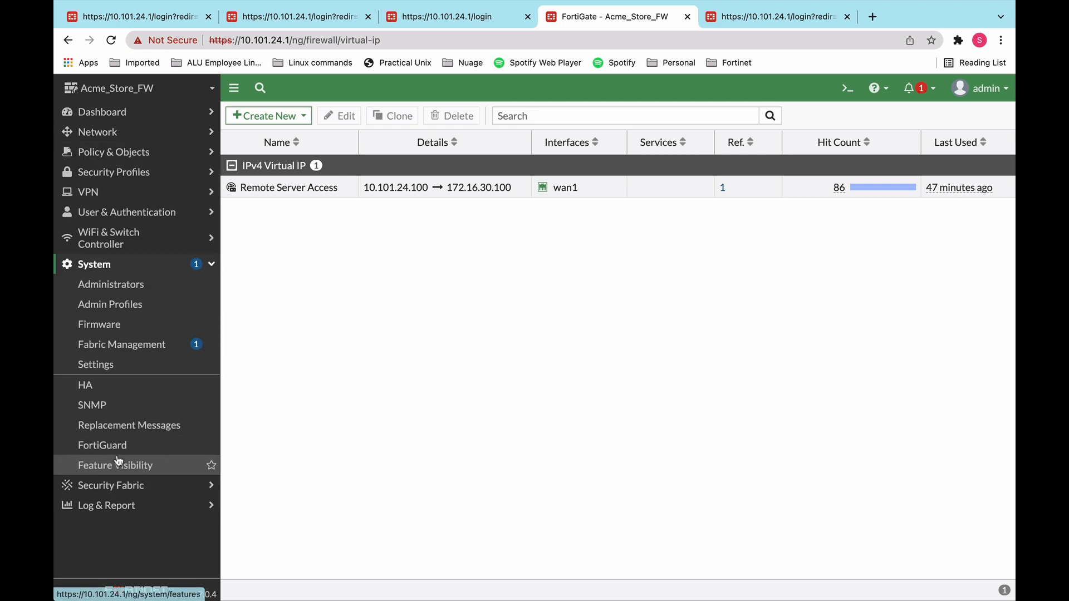
pyautogui.moveTo(115, 490)
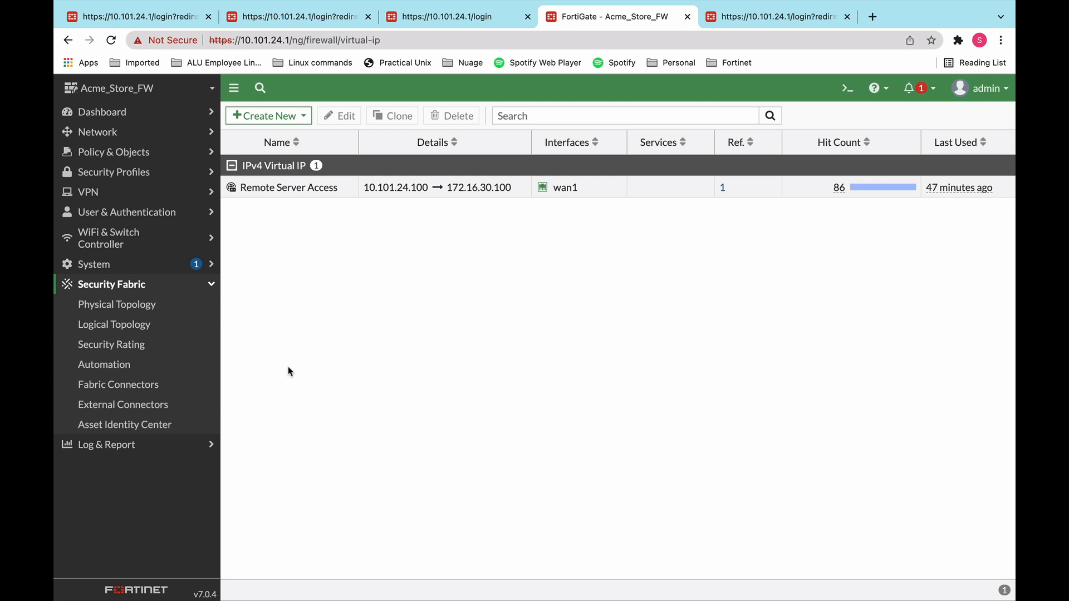
pyautogui.click(104, 364)
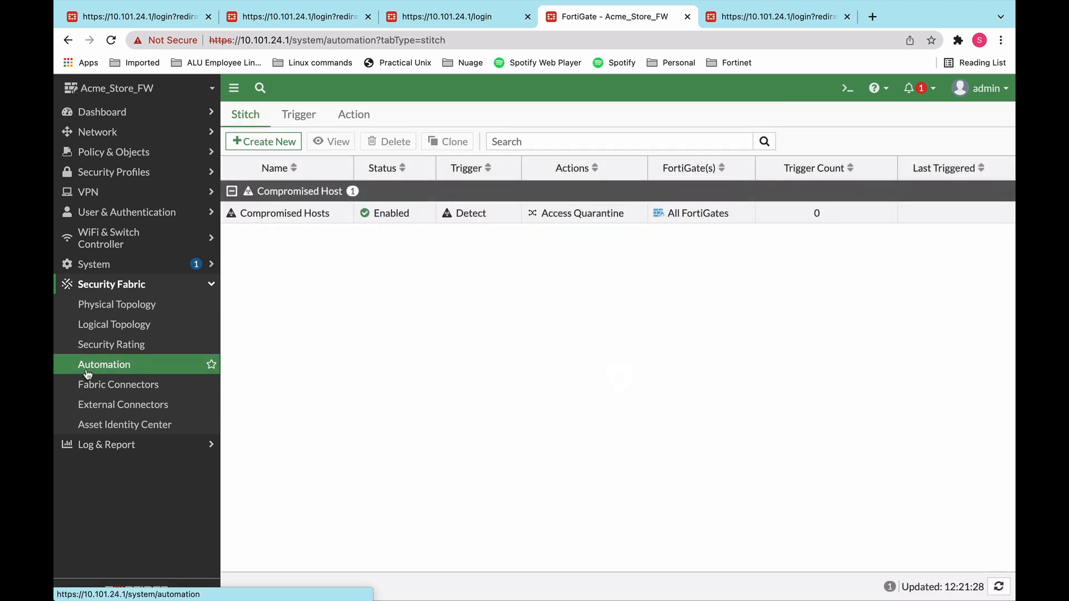
pyautogui.moveTo(260, 88)
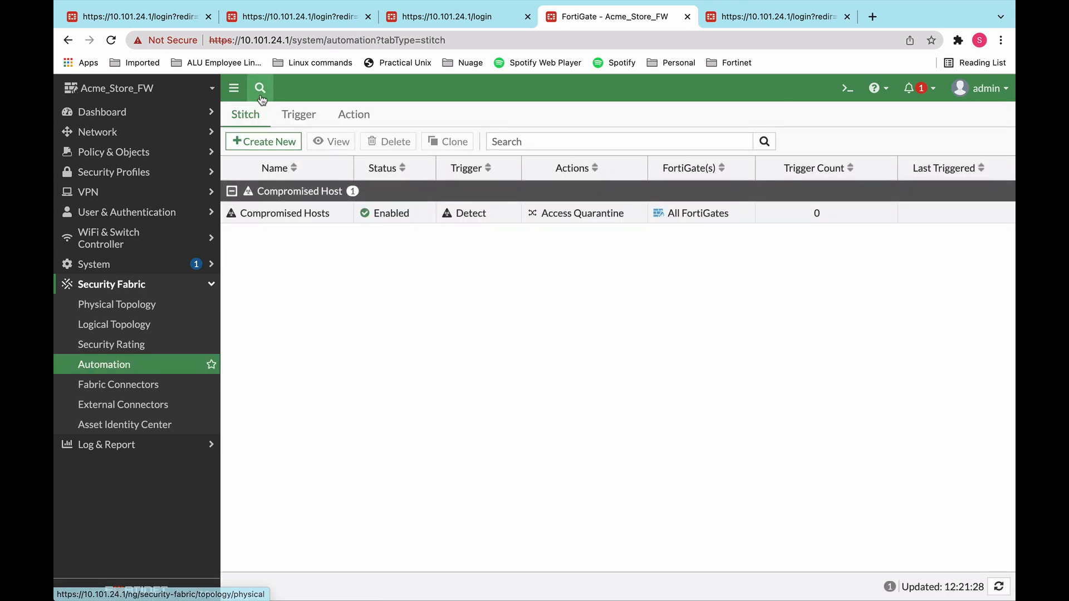
pyautogui.click(298, 113)
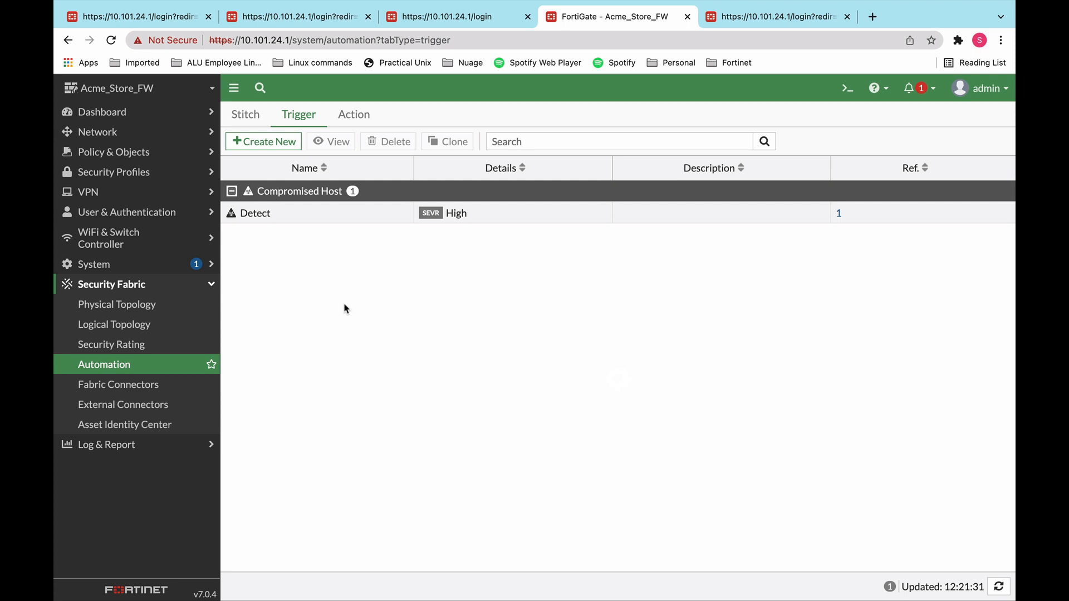
pyautogui.moveTo(332, 359)
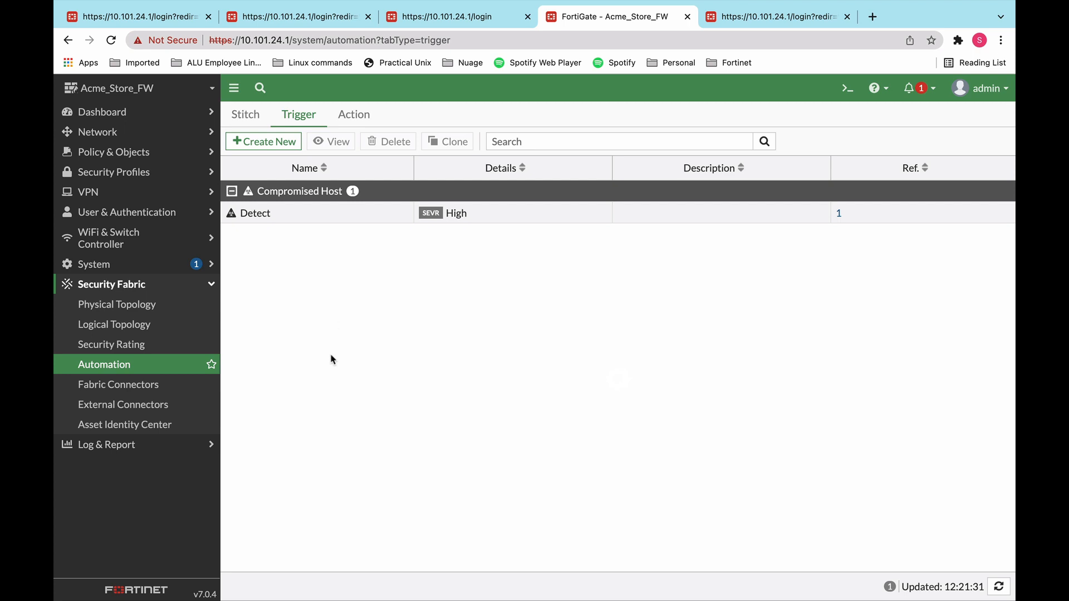
pyautogui.moveTo(344, 109)
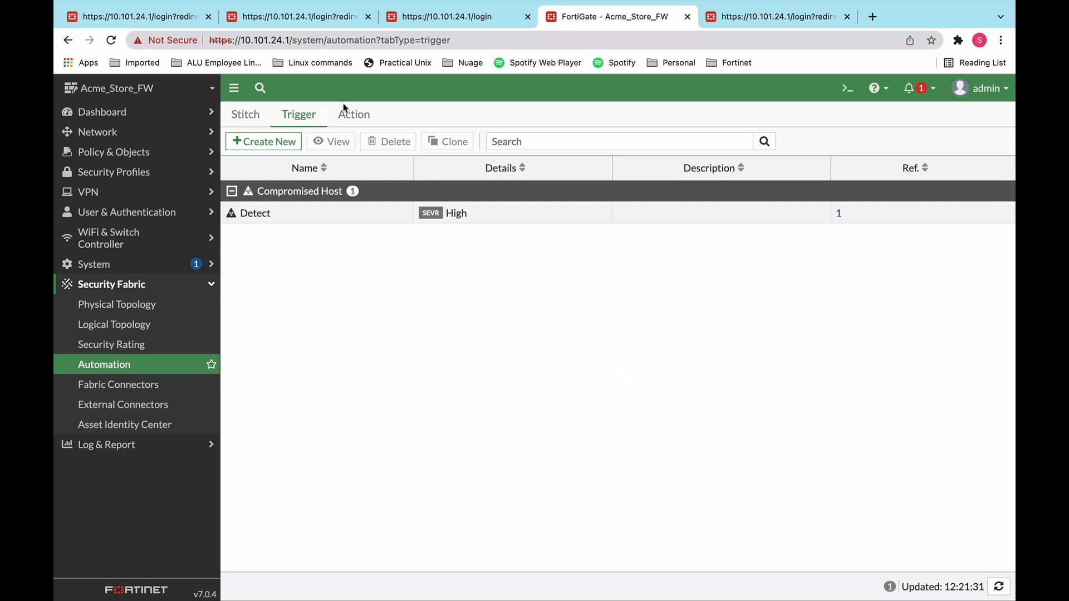
pyautogui.click(354, 114)
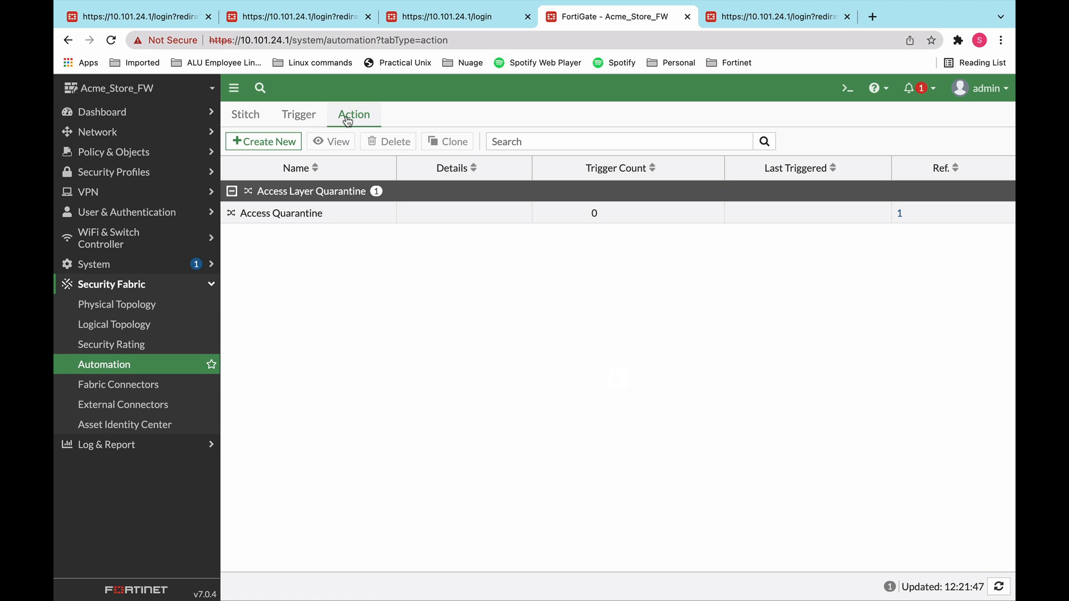
pyautogui.click(298, 114)
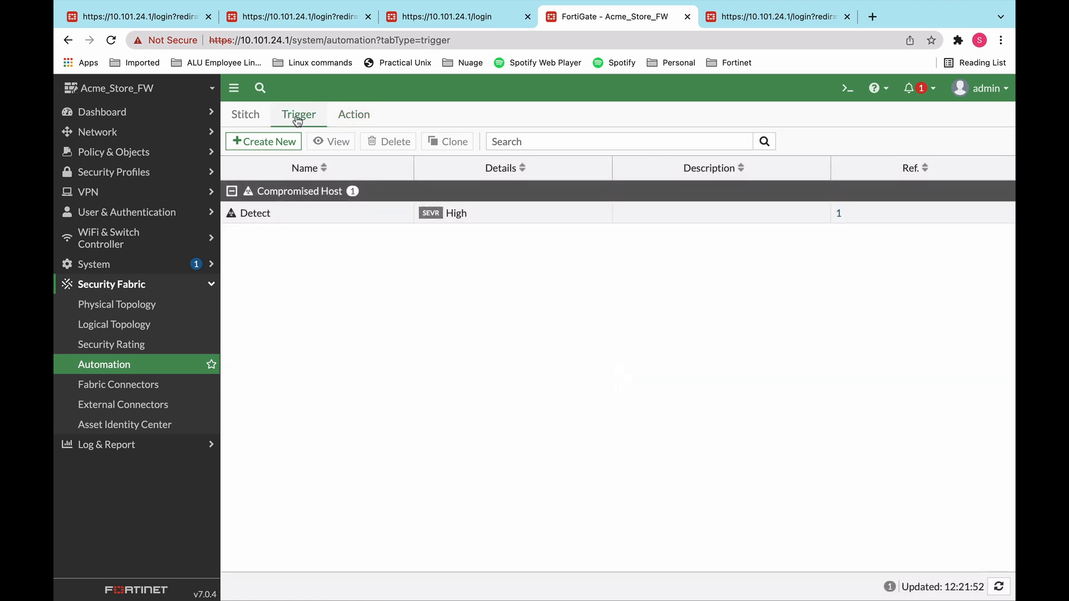
pyautogui.moveTo(354, 118)
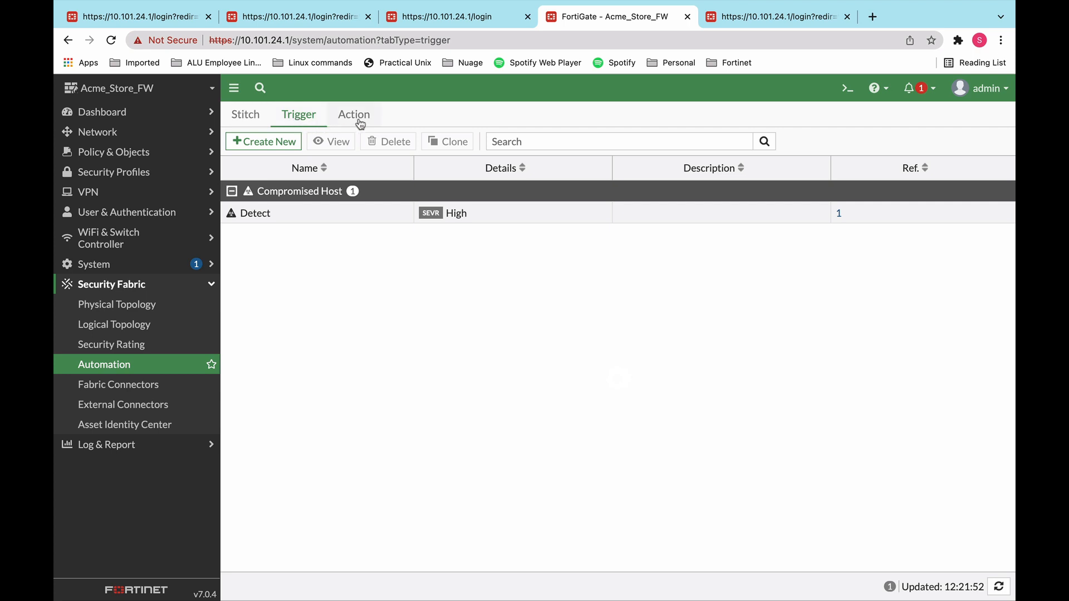
pyautogui.click(353, 113)
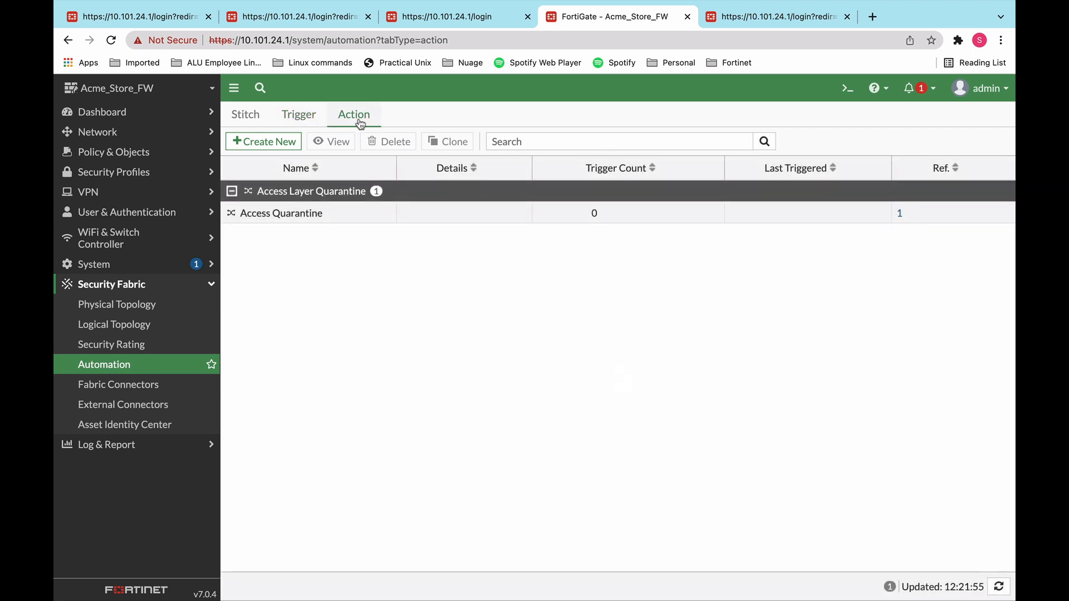
pyautogui.click(245, 114)
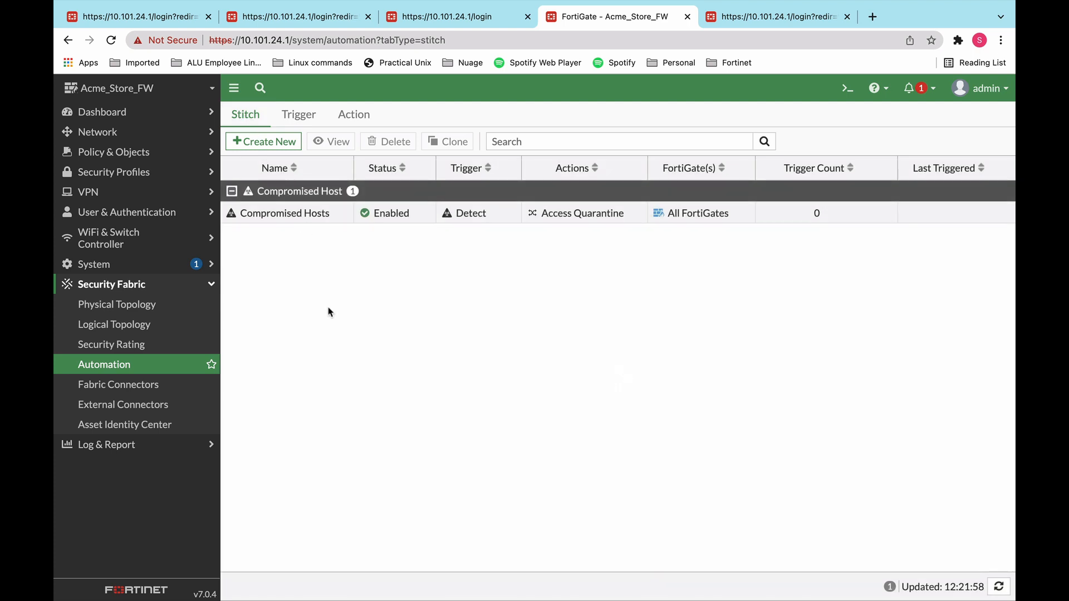
# Open the Compromised Hosts stitch's edit form with its Detect trigger and Access Quarantine action.
pyautogui.doubleClick(284, 213)
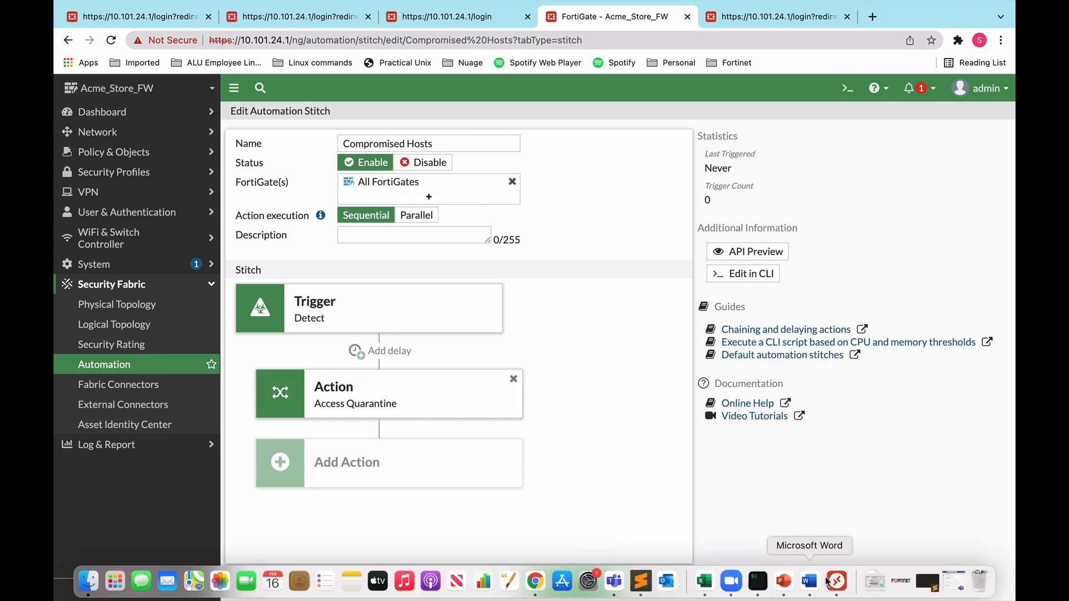
# Connect to 10.101.24.100 as 'adm', accepting the certificate warning.
pyautogui.click(835, 581)
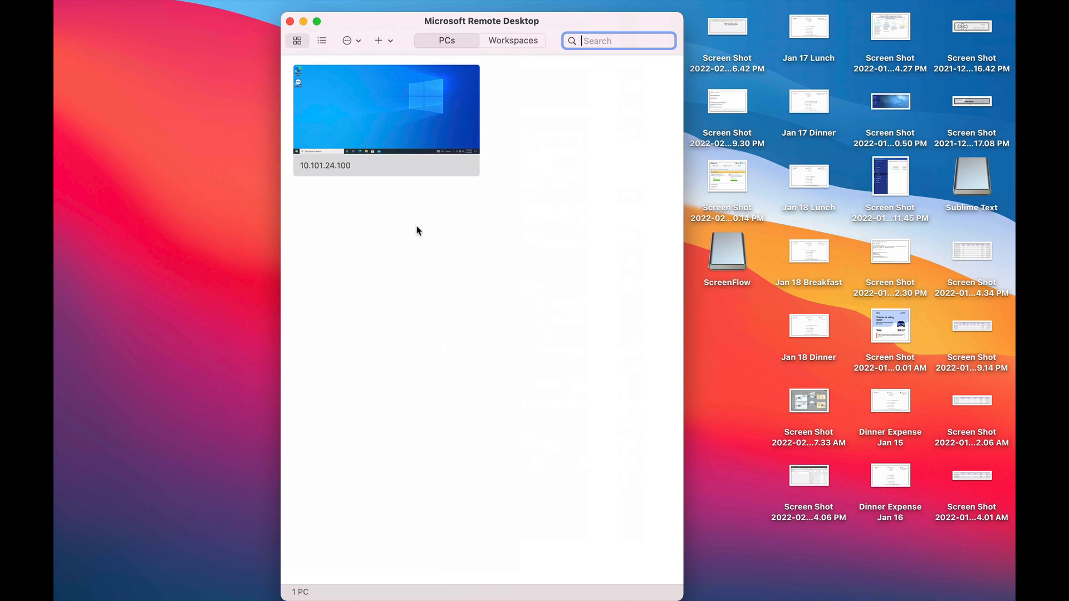
pyautogui.doubleClick(385, 108)
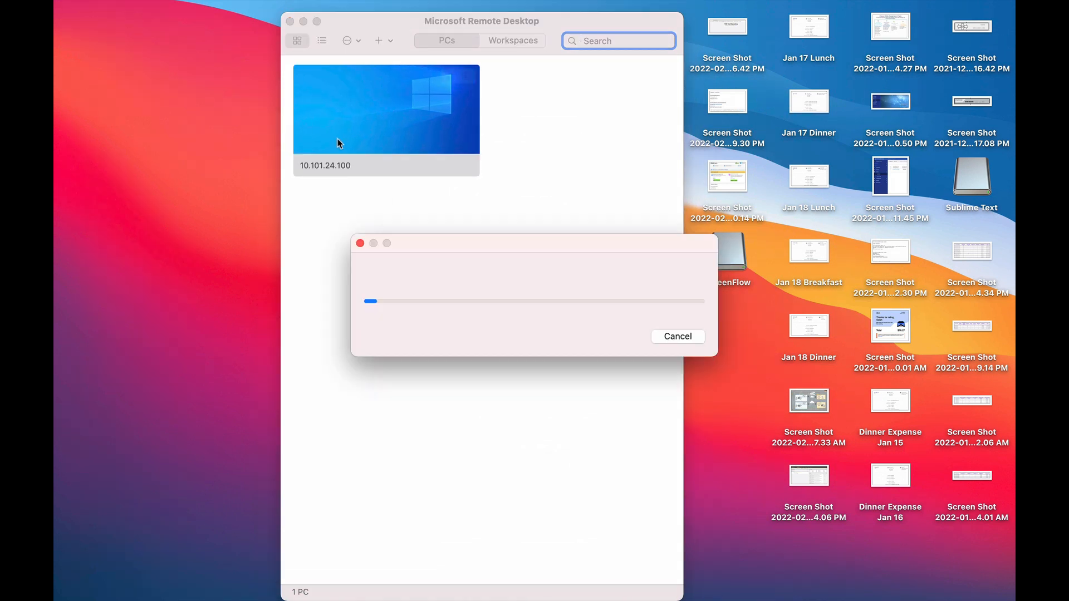
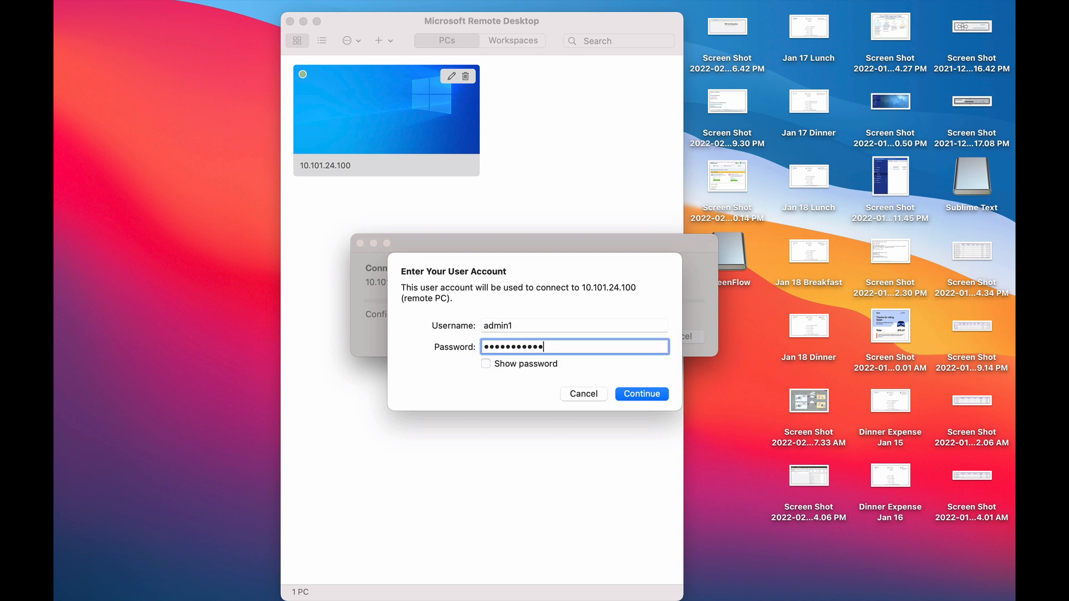
pyautogui.click(641, 393)
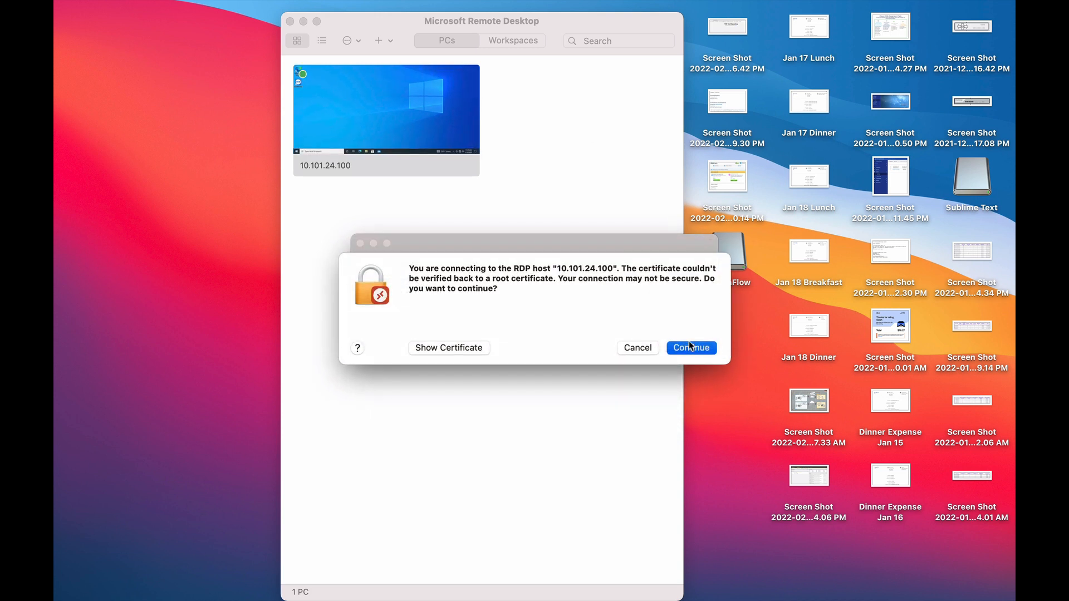
pyautogui.click(689, 348)
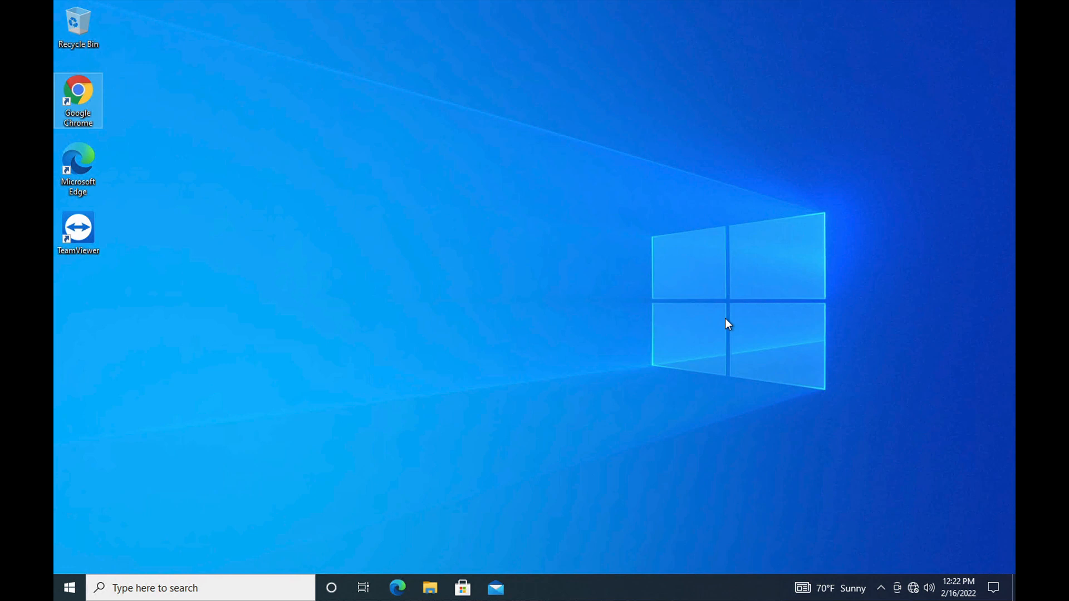
pyautogui.moveTo(125, 113)
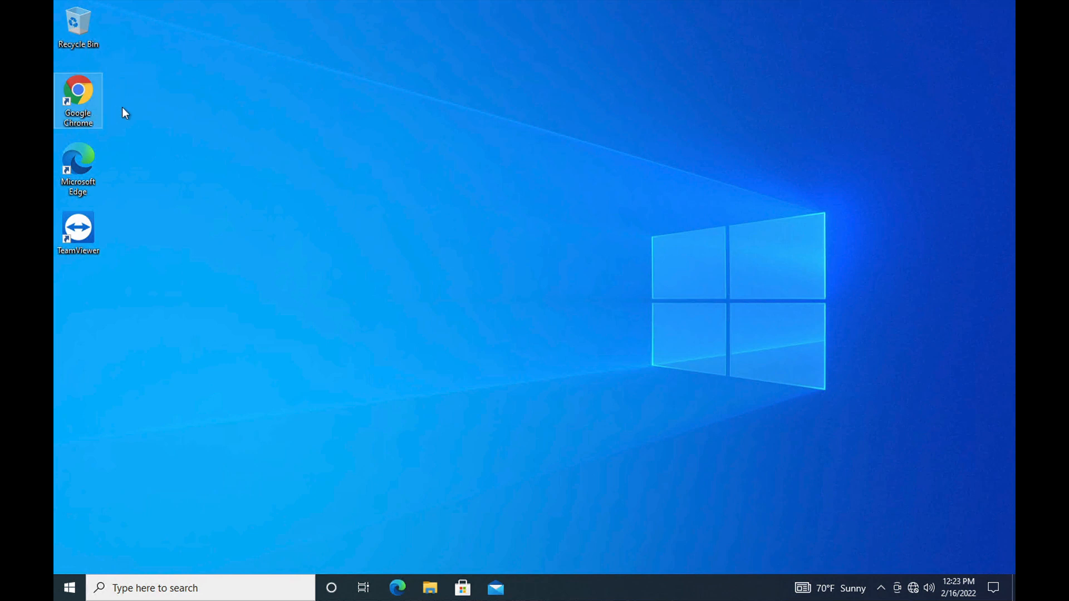
pyautogui.moveTo(162, 225)
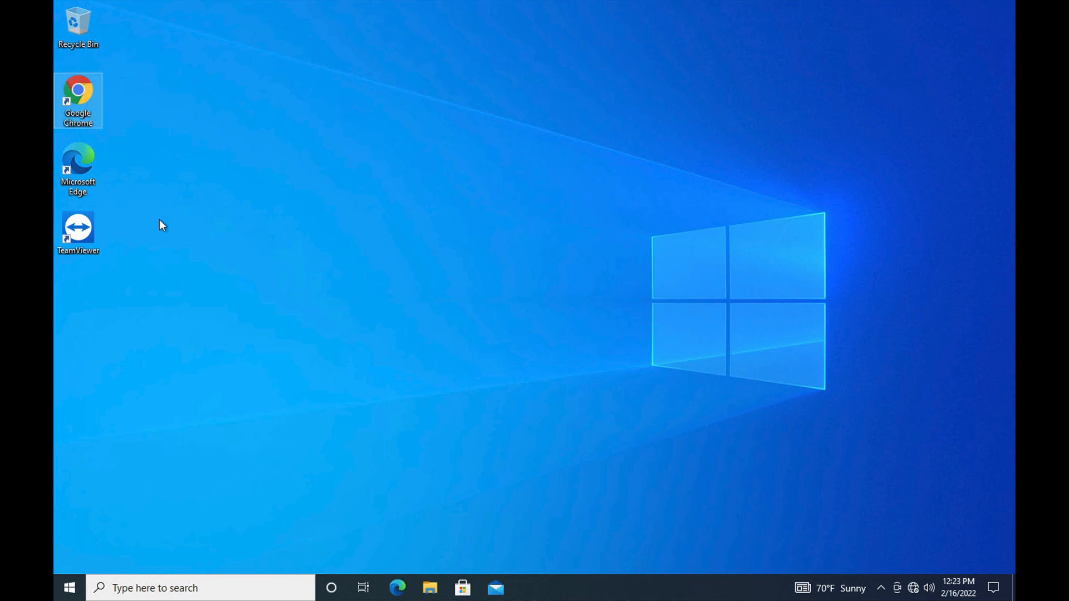
pyautogui.moveTo(204, 159)
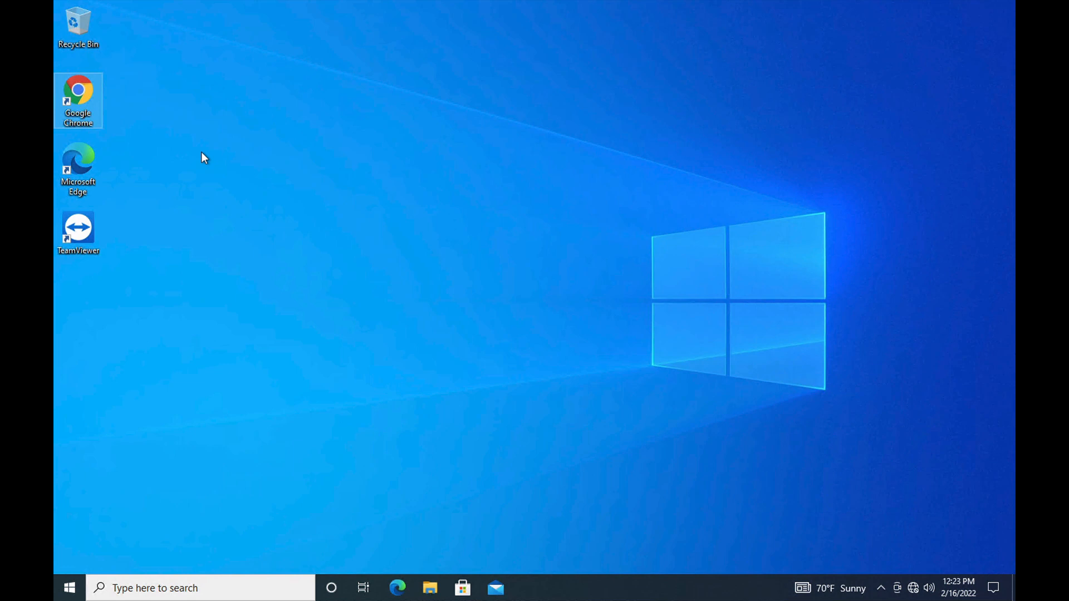
pyautogui.moveTo(166, 124)
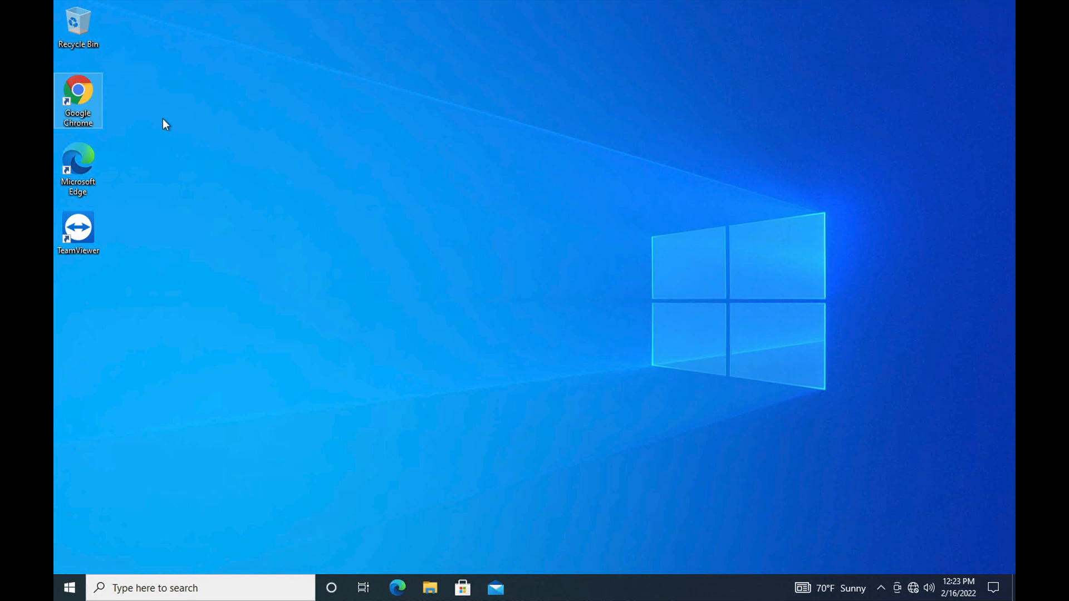
# Launch Chrome and authenticate as 'John' at the firewall prompt to load NetSuite.
pyautogui.doubleClick(78, 92)
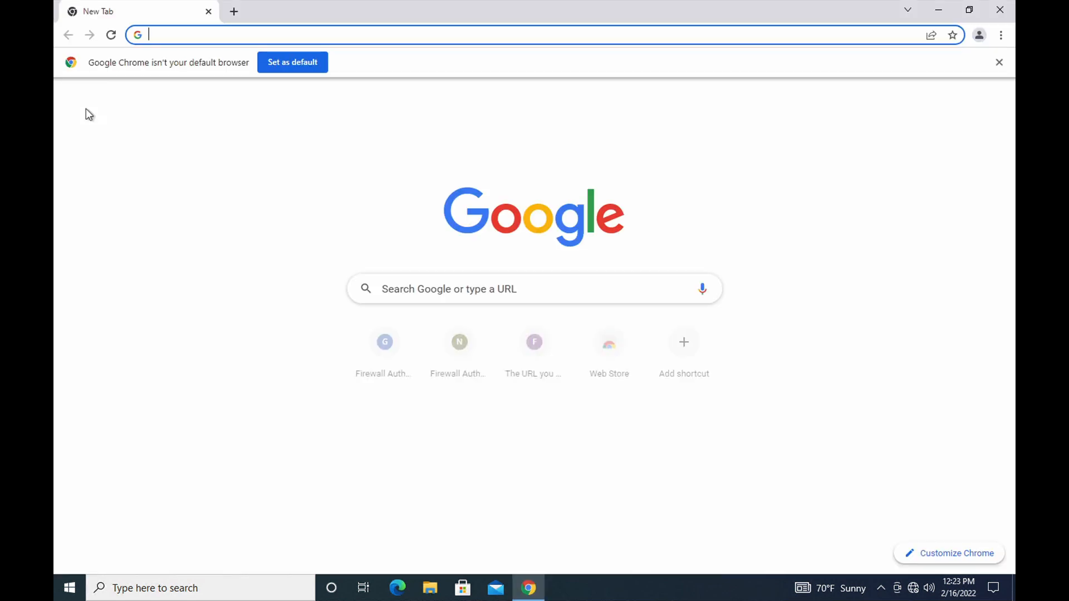
pyautogui.moveTo(429, 239)
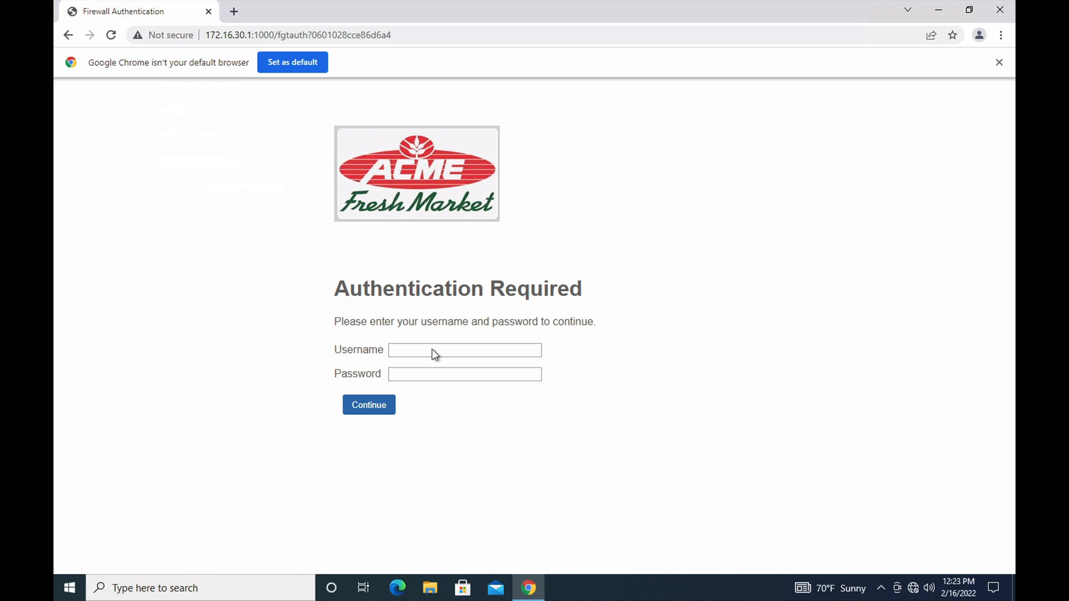
pyautogui.write('John')
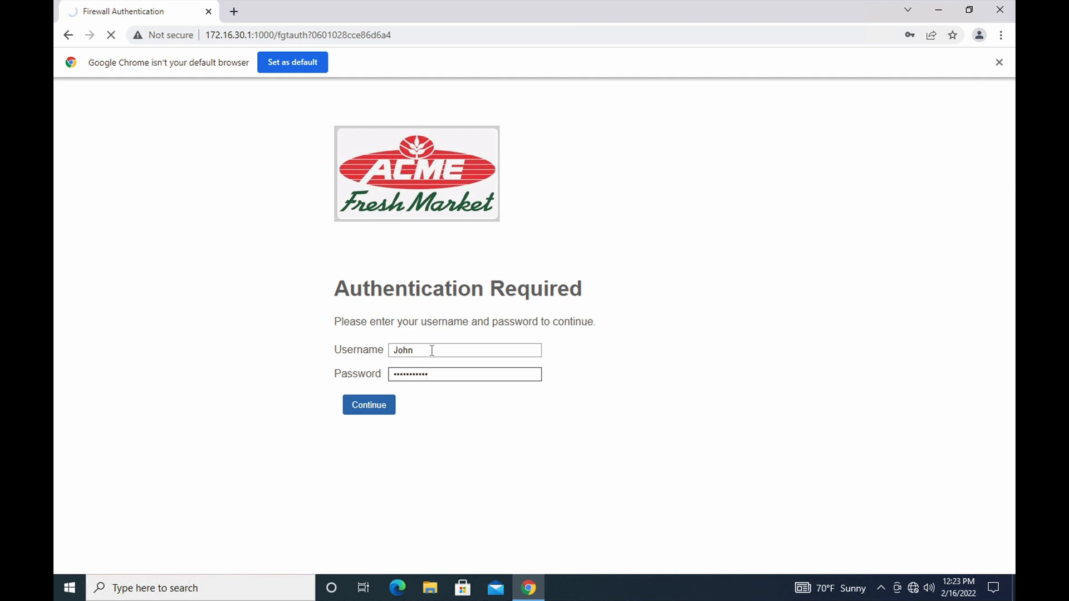
pyautogui.click(368, 405)
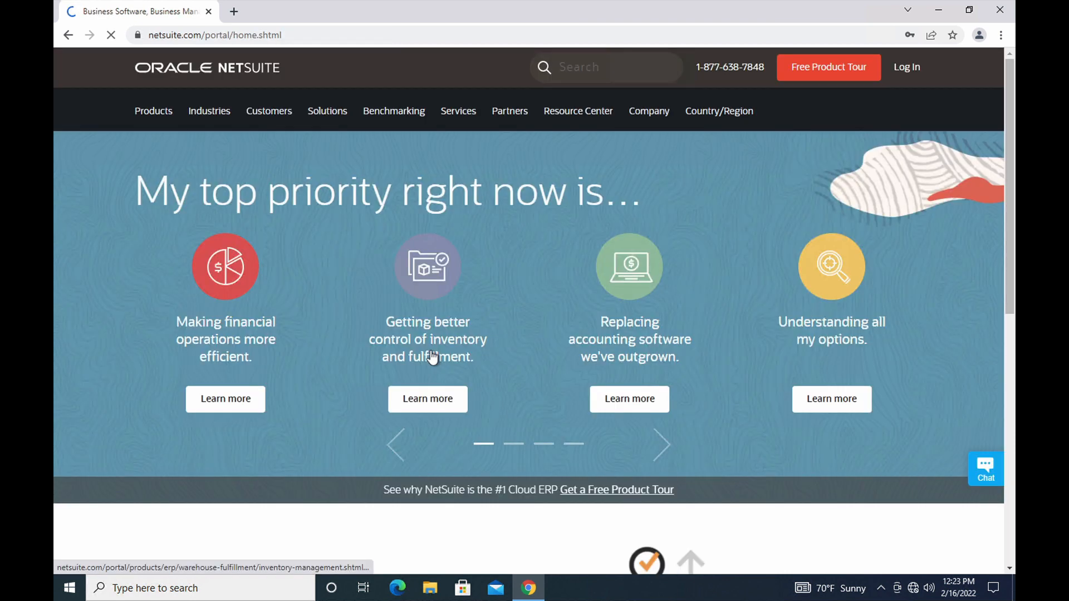